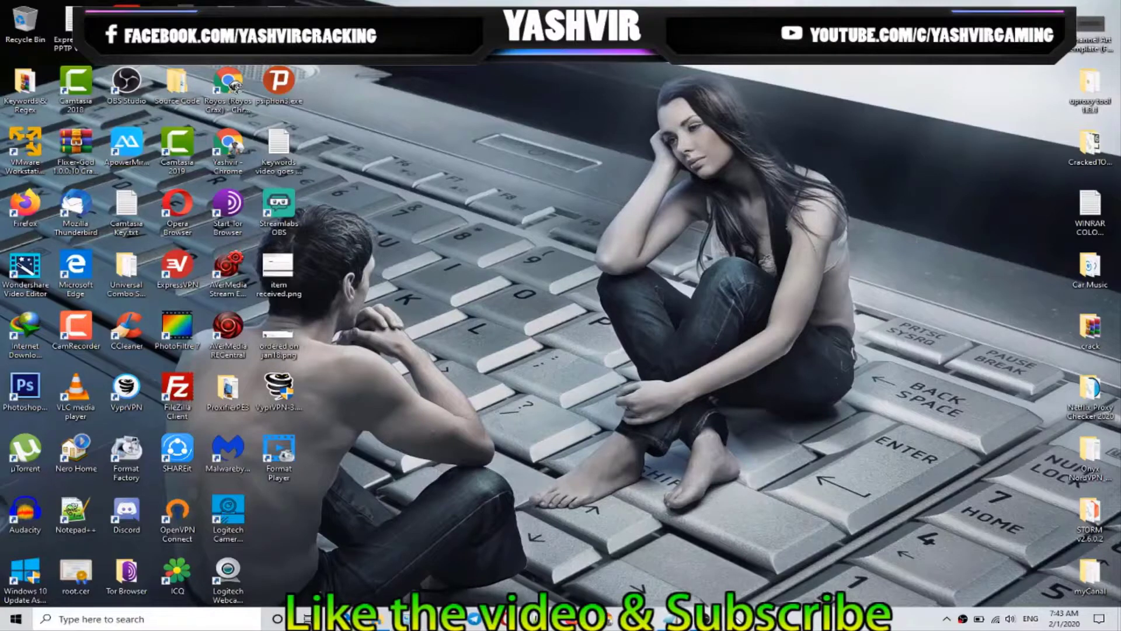
mouse_move(654, 463)
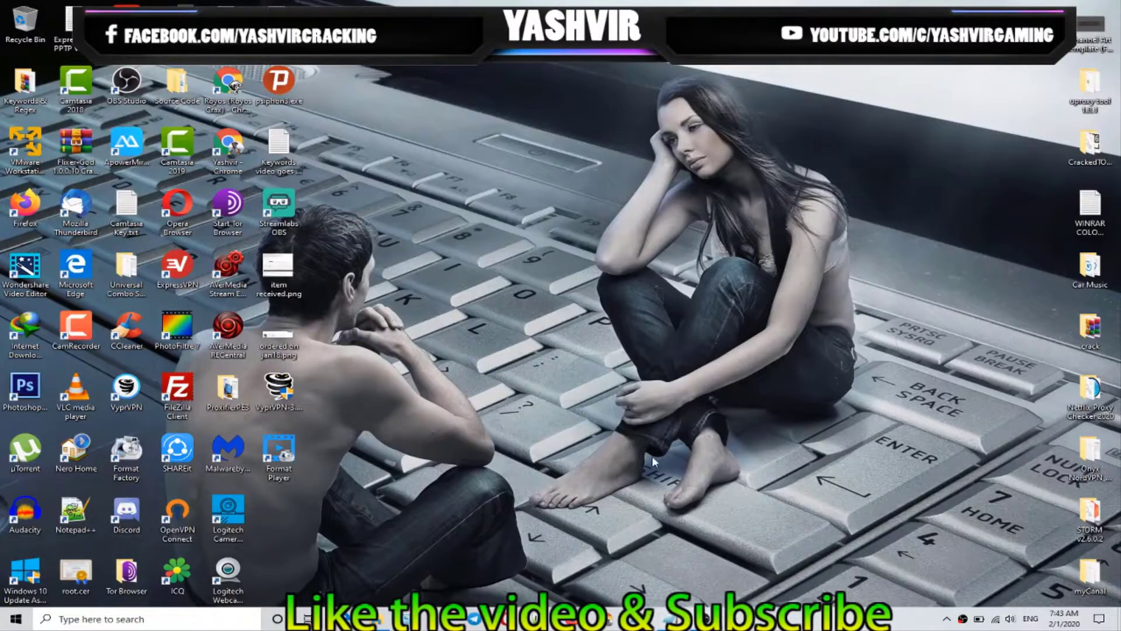
mouse_move(601, 372)
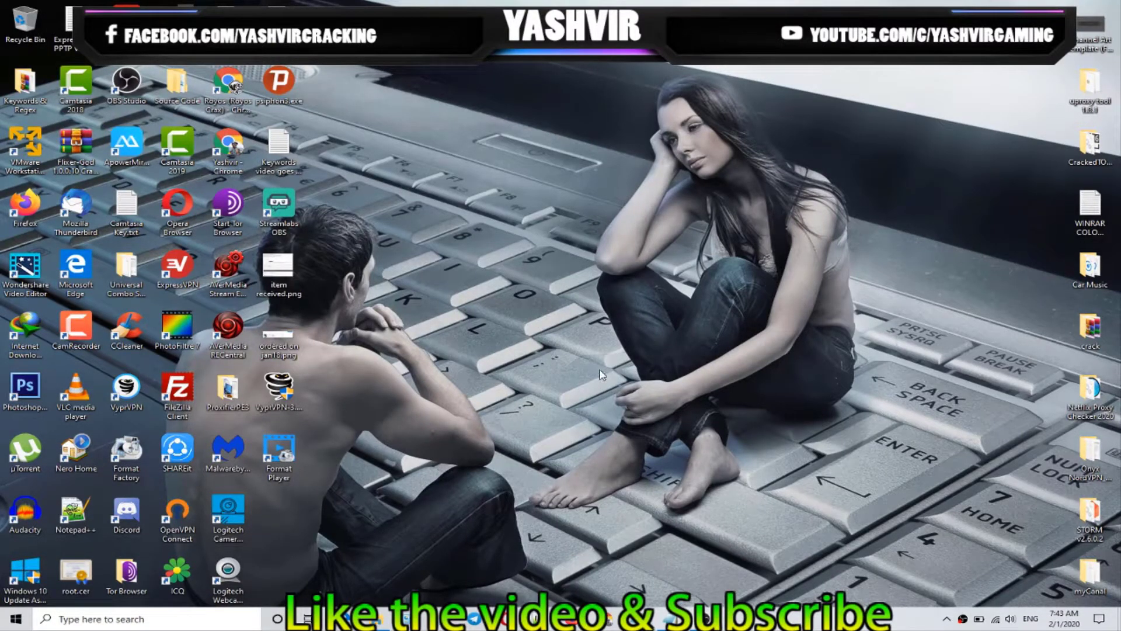
mouse_move(509, 396)
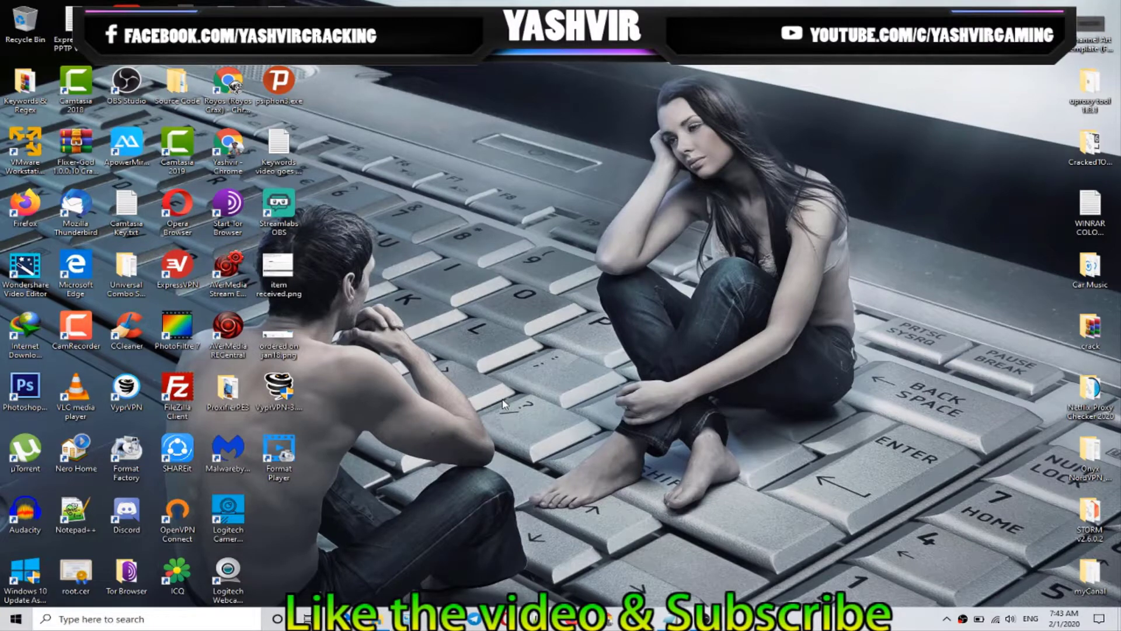
mouse_move(495, 463)
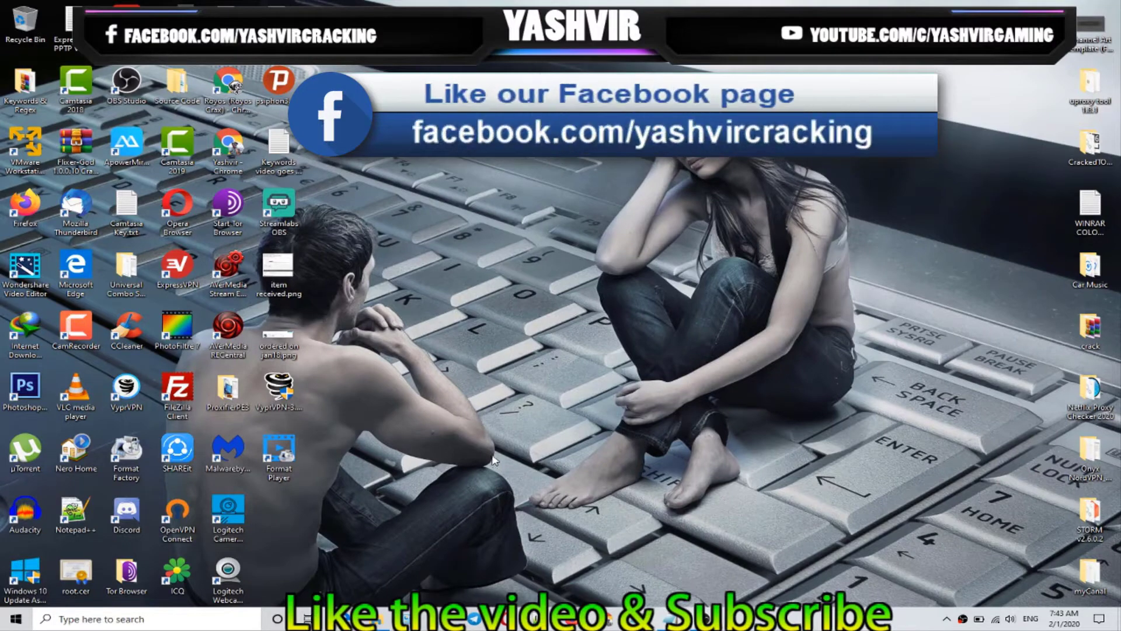
mouse_move(351, 591)
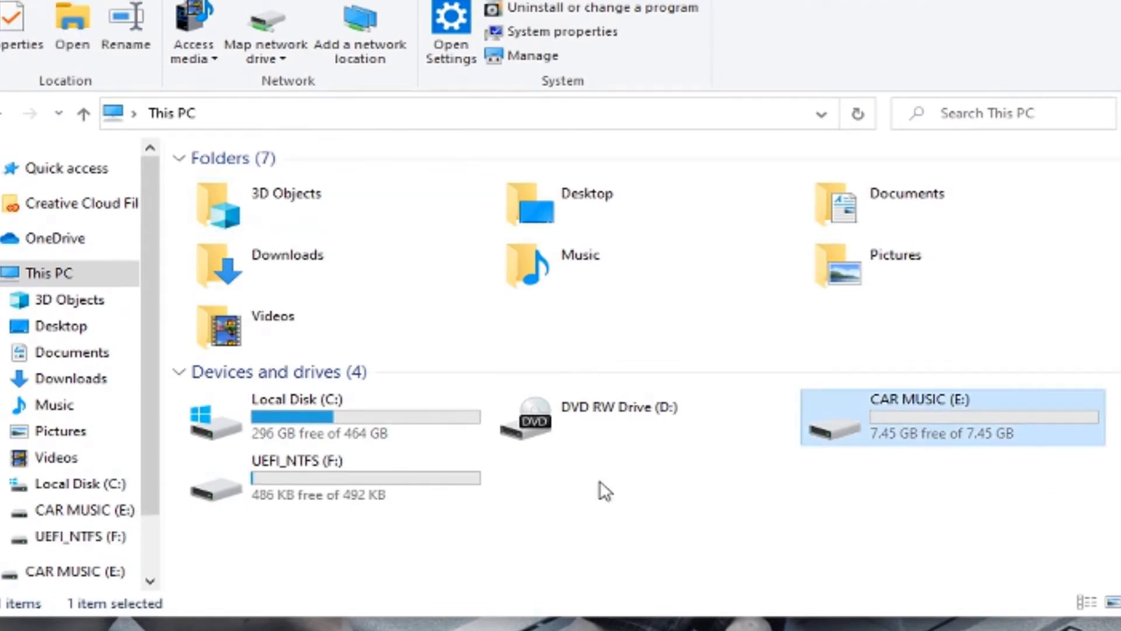
Review the properties of the CAR MUSIC (E:) drive in This PC
click(322, 491)
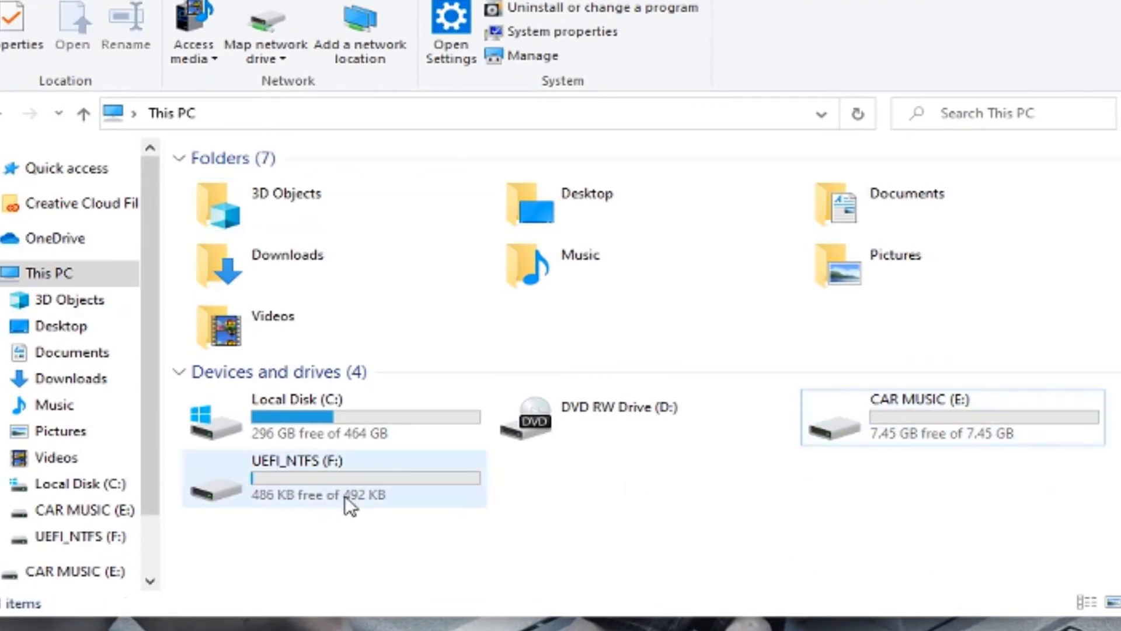
click(921, 427)
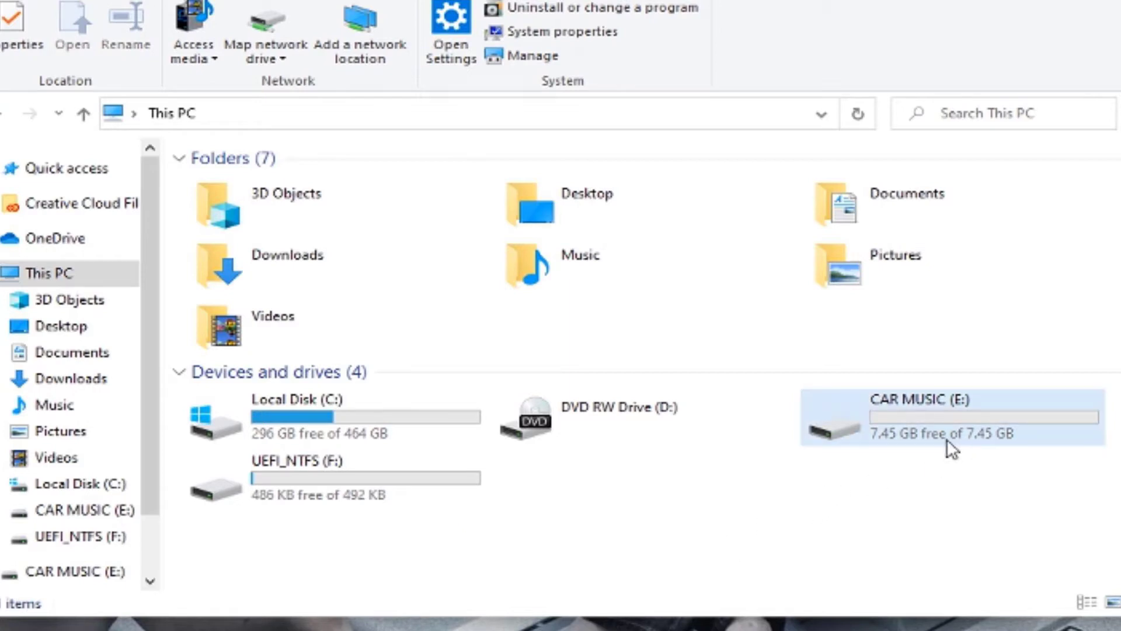
click(915, 436)
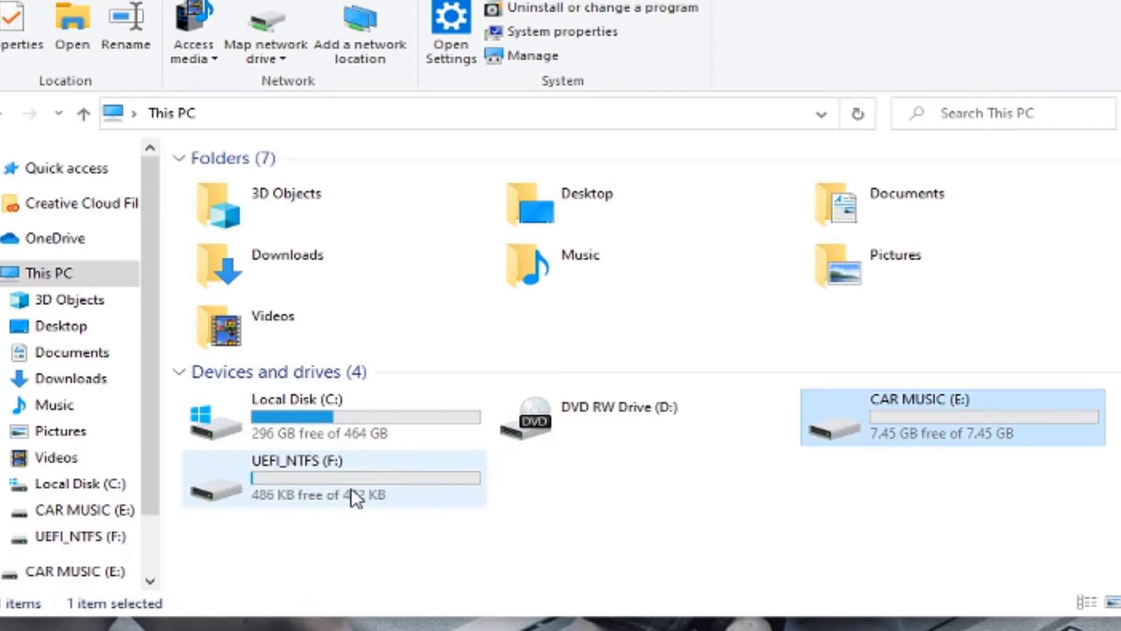
right_click(932, 422)
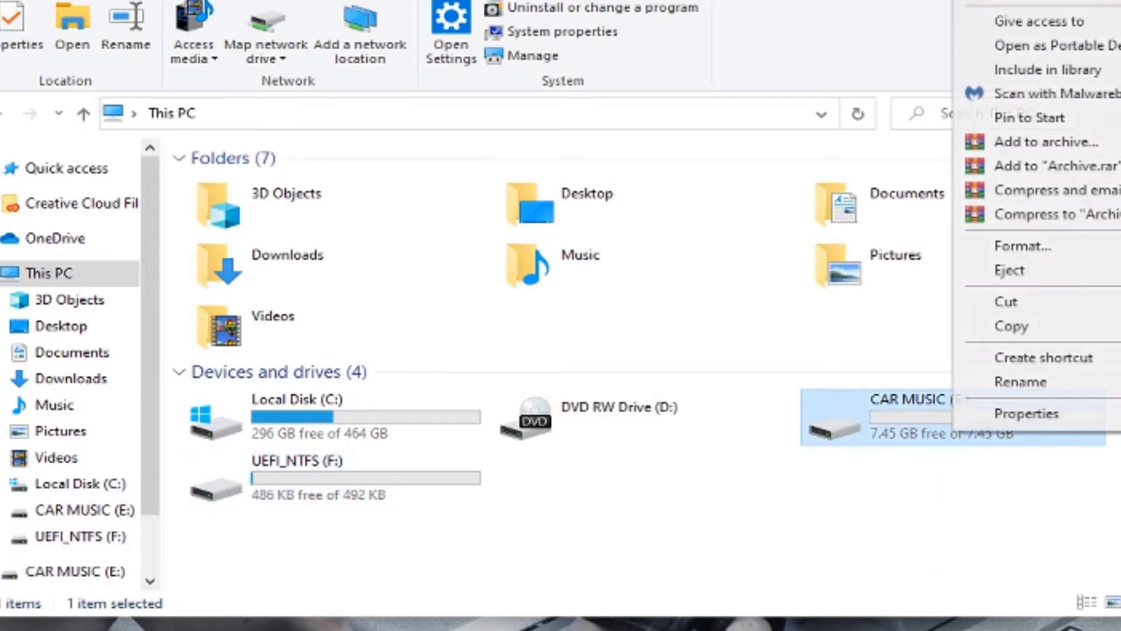
click(1028, 413)
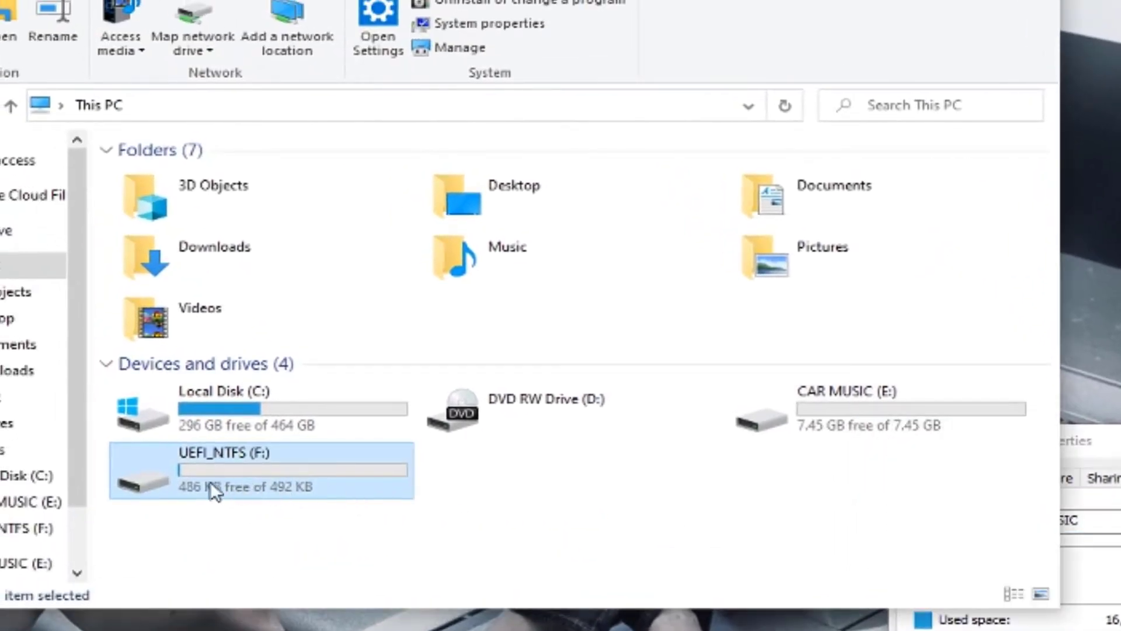
mouse_move(199, 471)
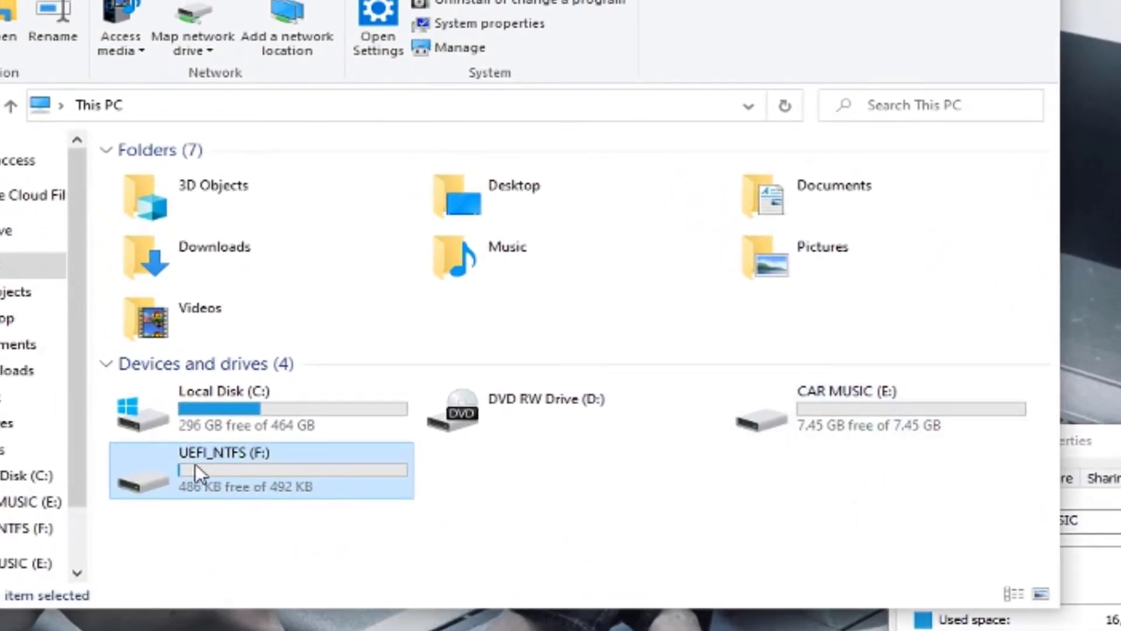
mouse_move(236, 472)
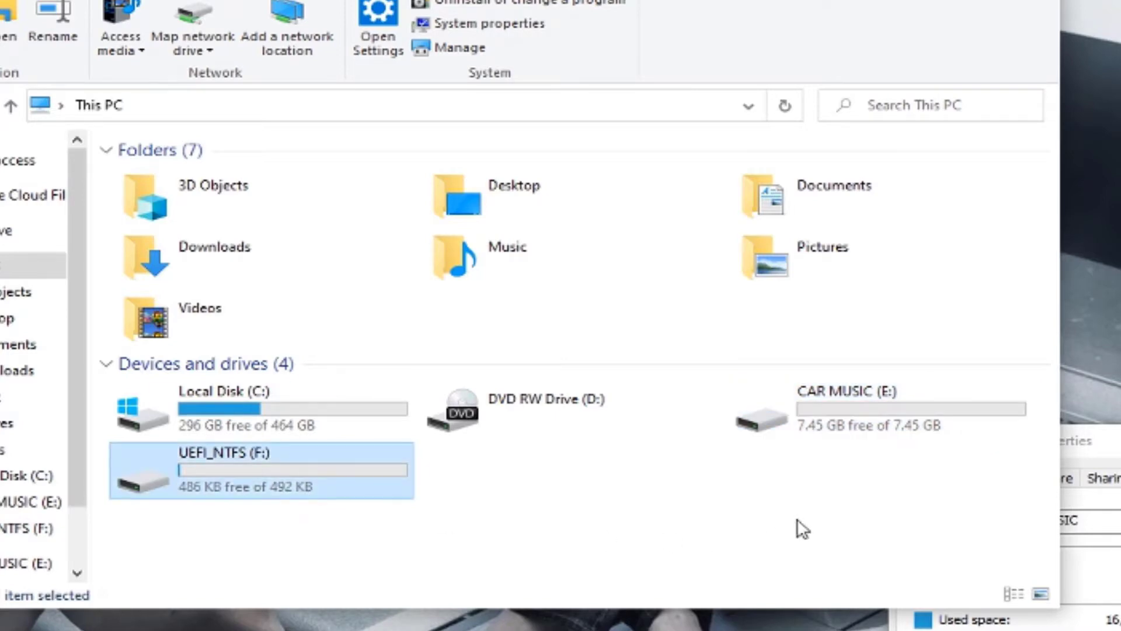
mouse_move(322, 507)
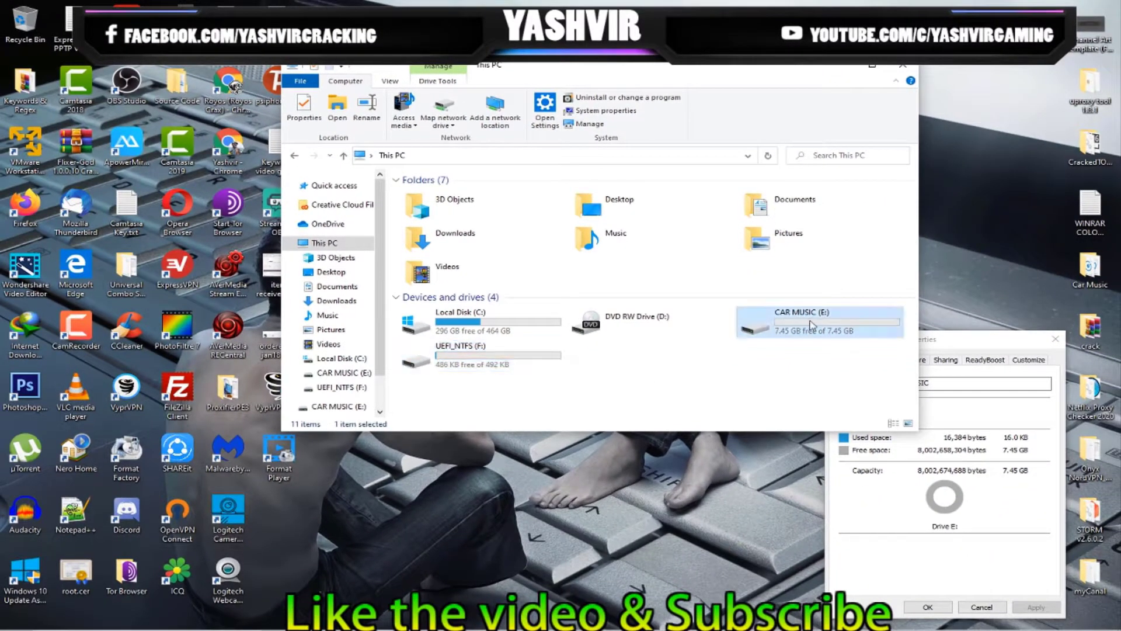
Check the UEFI_NTFS (F:) drive, then launch an administrator PowerShell and start DiskPart
click(483, 355)
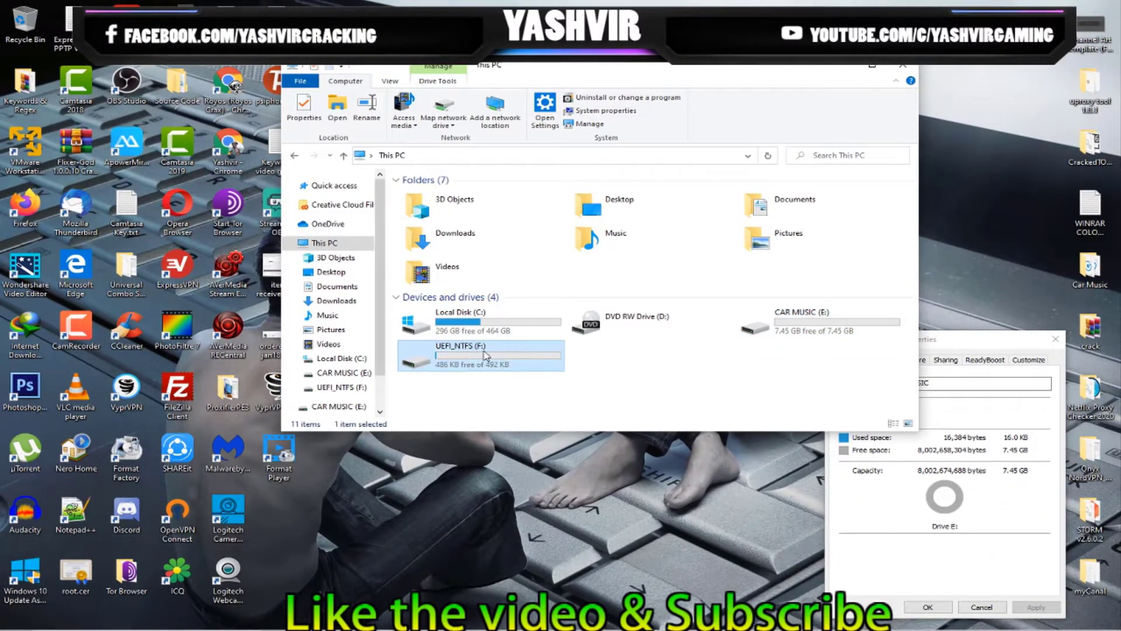
click(982, 607)
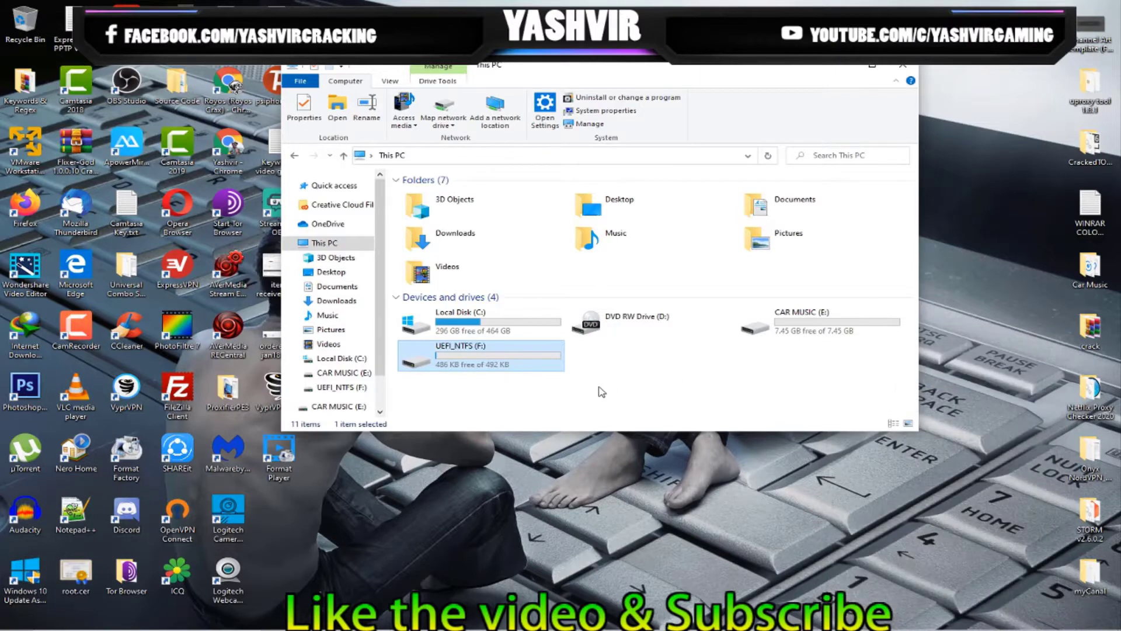
mouse_move(680, 386)
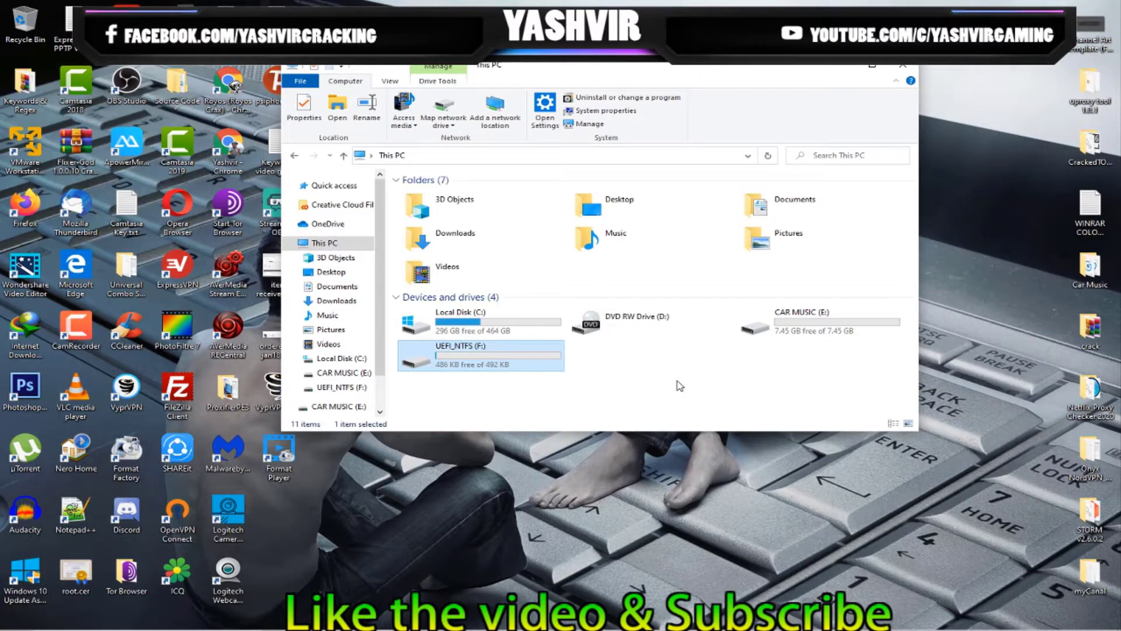
click(903, 64)
text(Powershell)
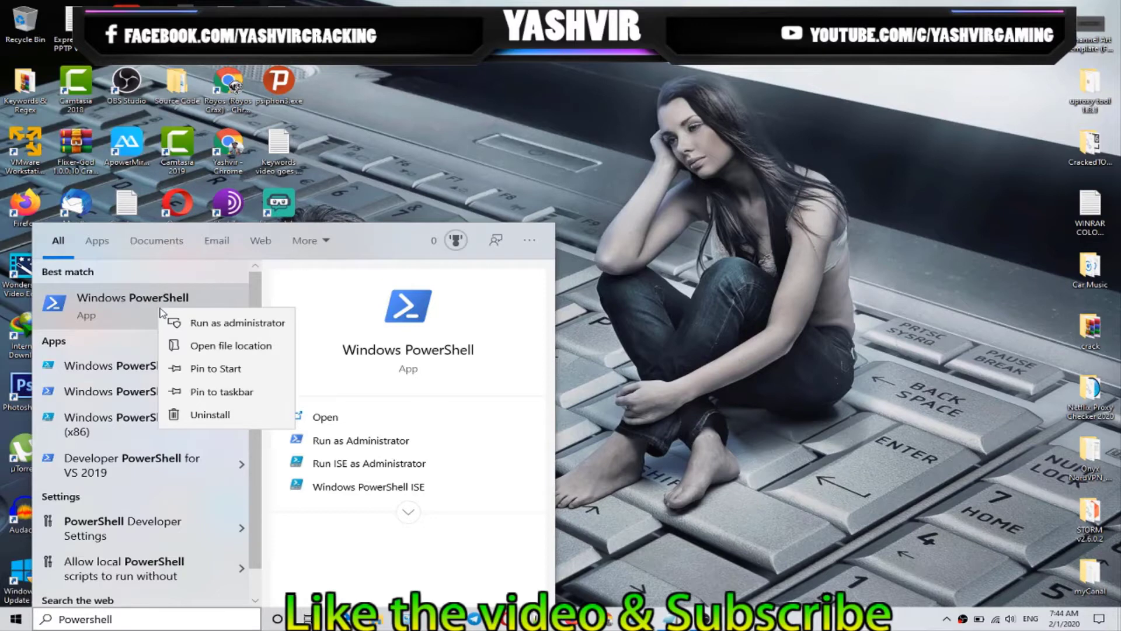
click(237, 323)
text(disk)
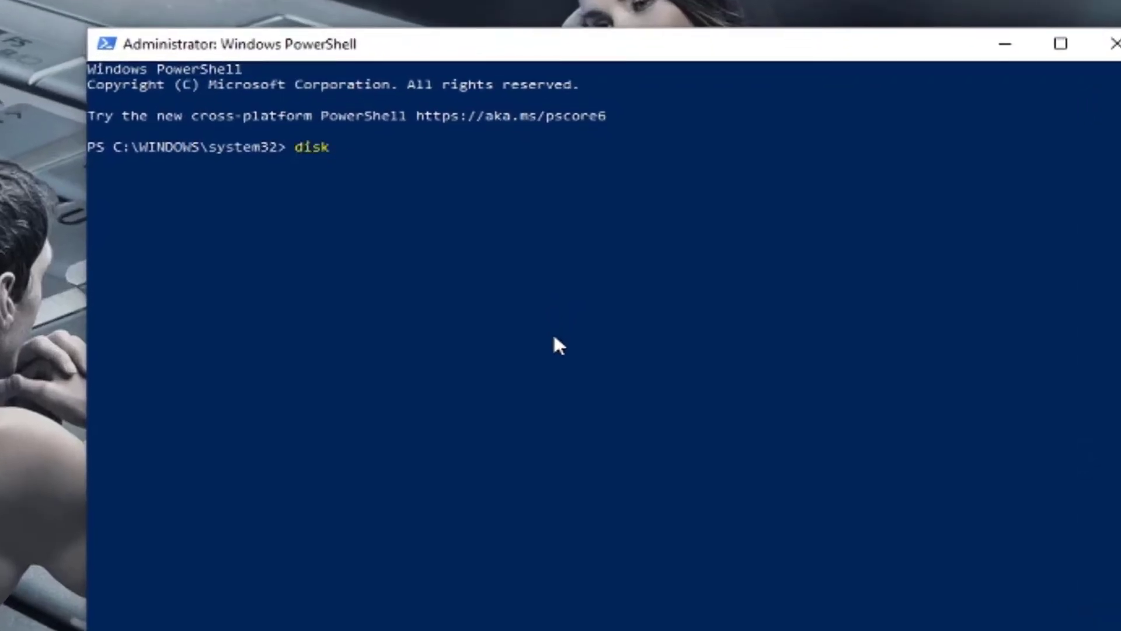
text(part)
text(list di)
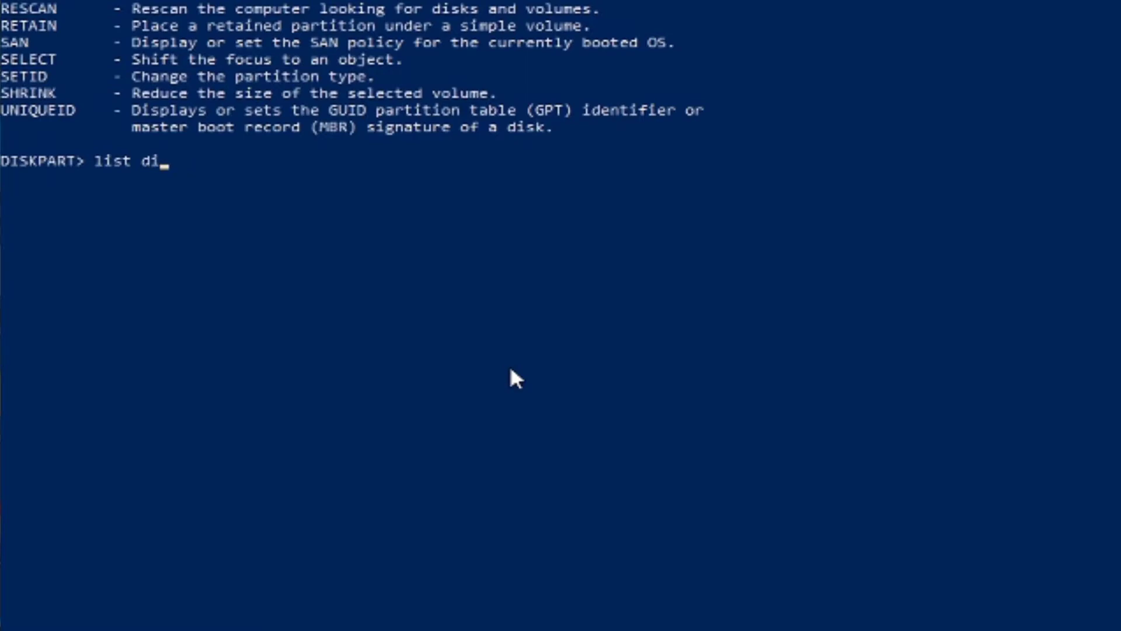
Run list disk to show the 465 GB Disk 0 and the 7650 MB Disk 1
key(Enter)
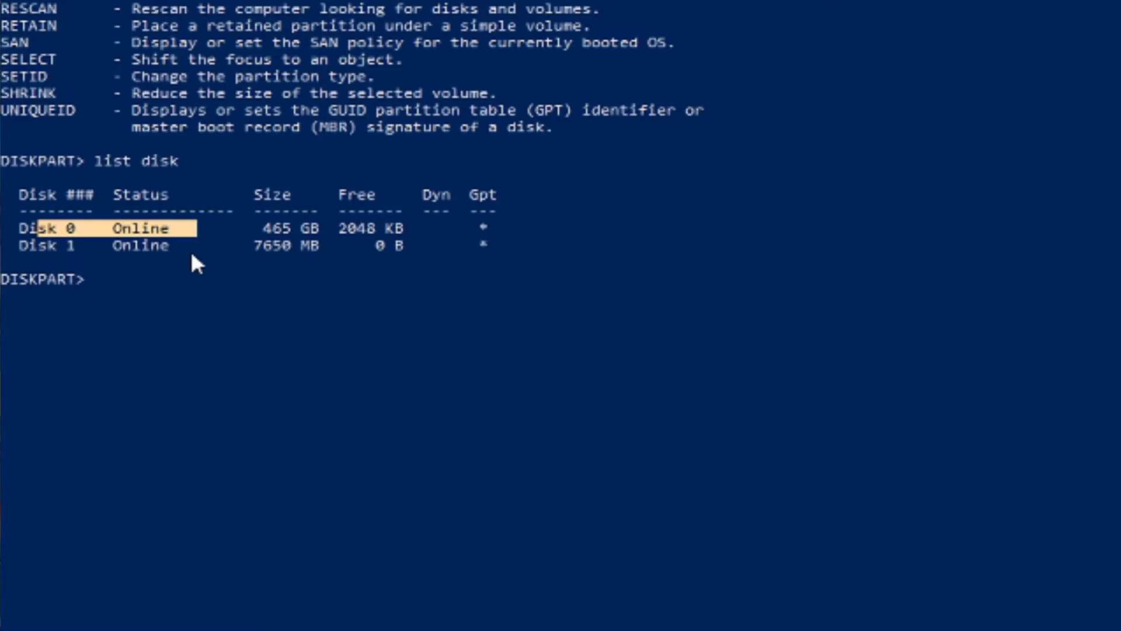
mouse_move(282, 235)
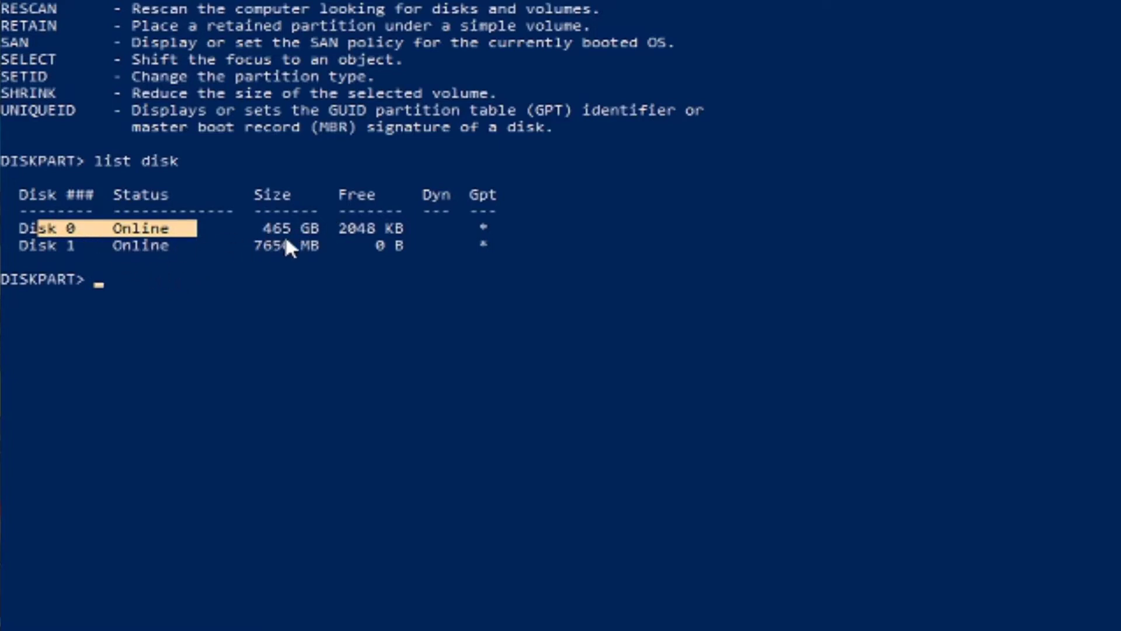
mouse_move(263, 254)
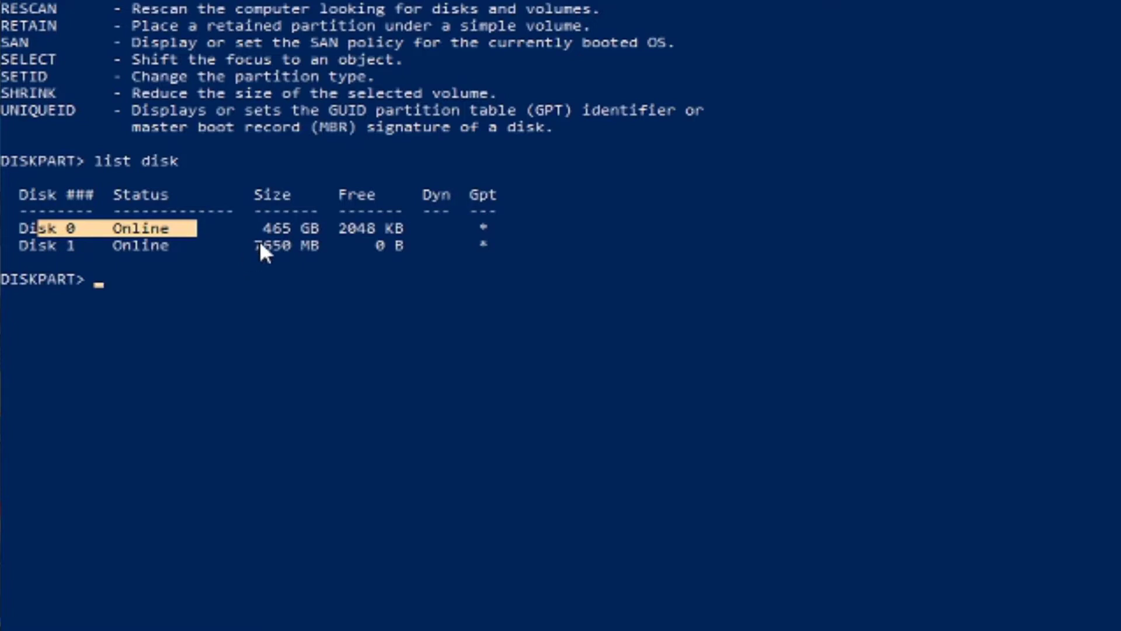
mouse_move(253, 257)
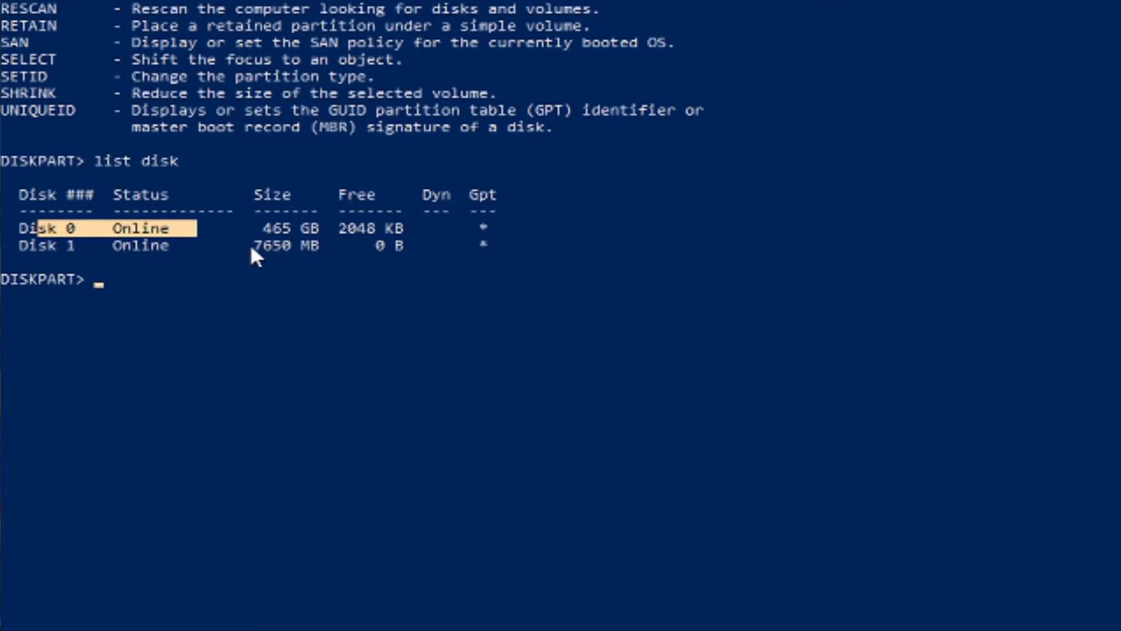
mouse_move(248, 309)
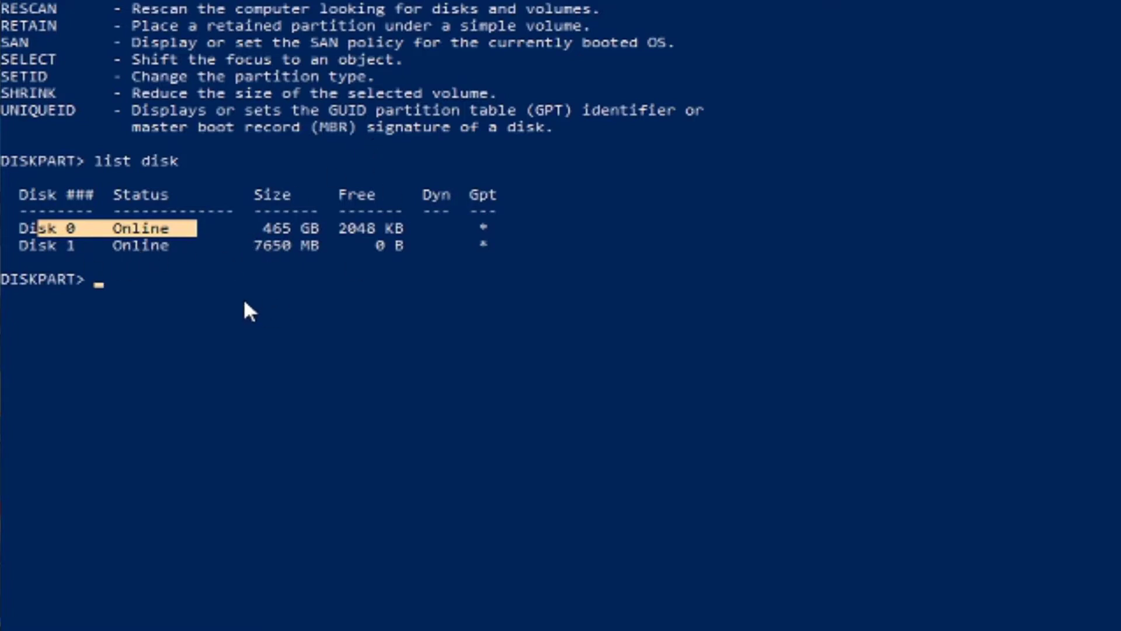
mouse_move(88, 248)
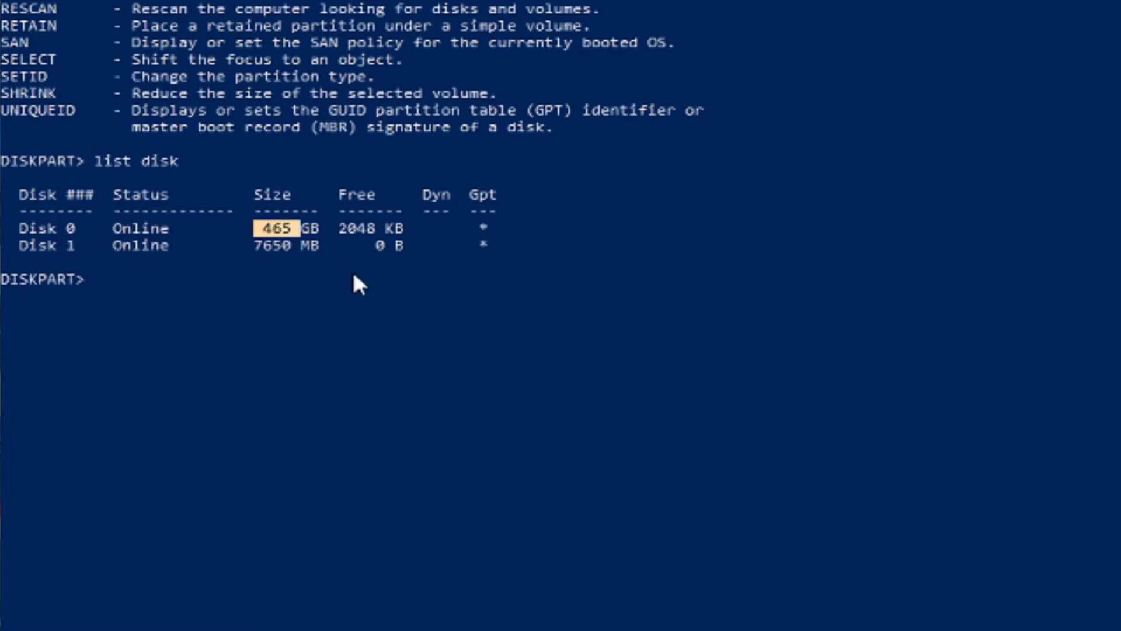
mouse_move(363, 292)
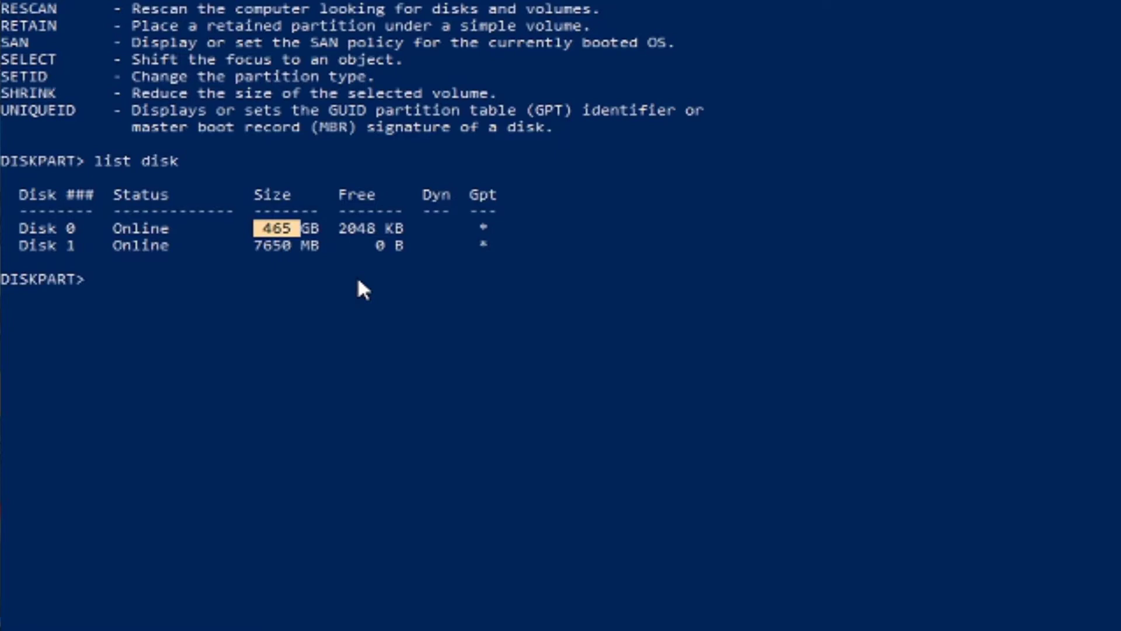
mouse_move(331, 291)
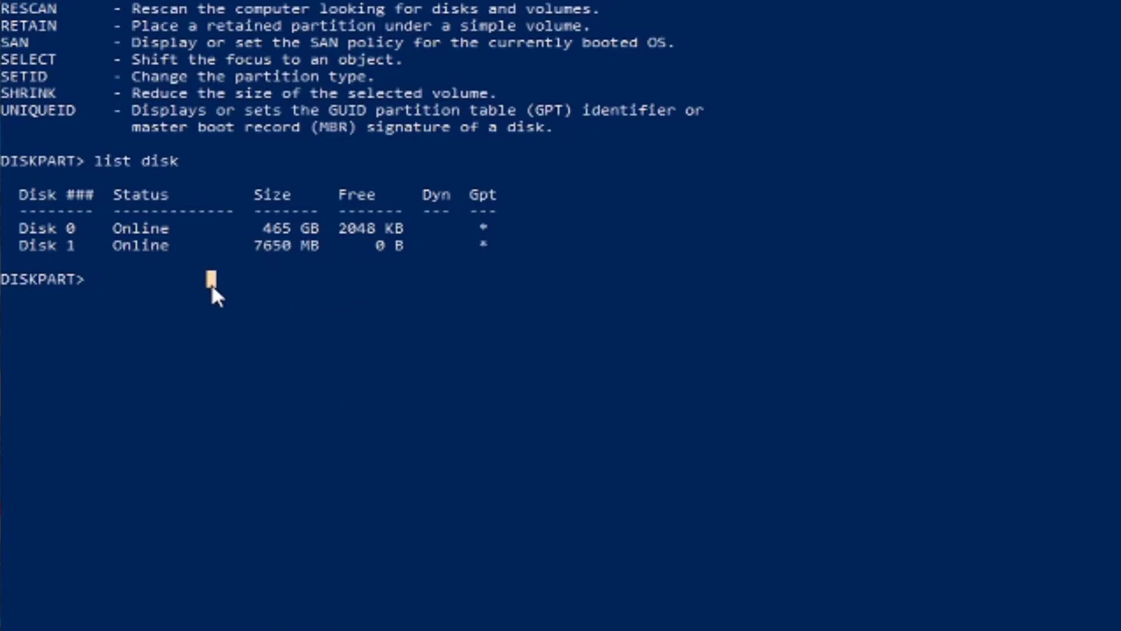
Select disk 1 and show its details as the Transcend 8GB USB drive
text(sele)
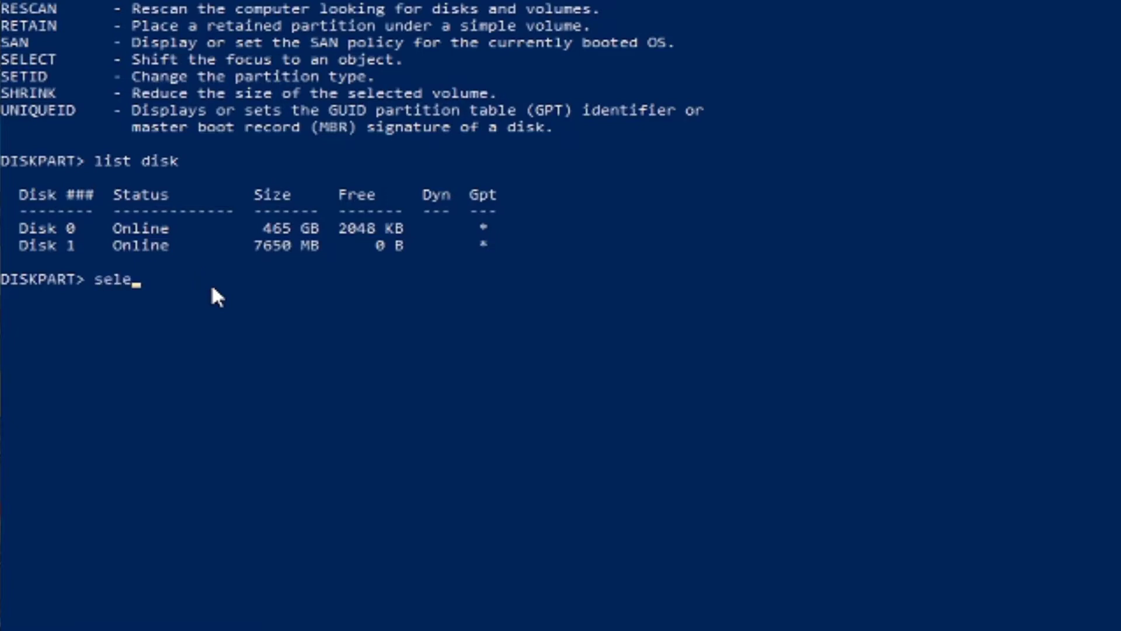
text(ct disk)
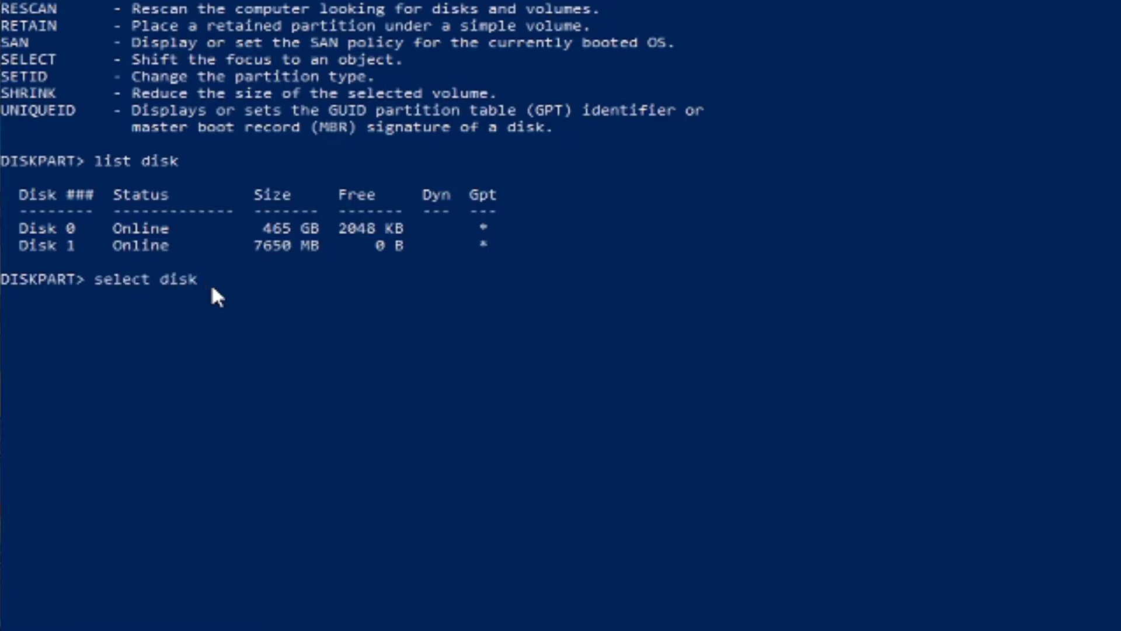
text(1)
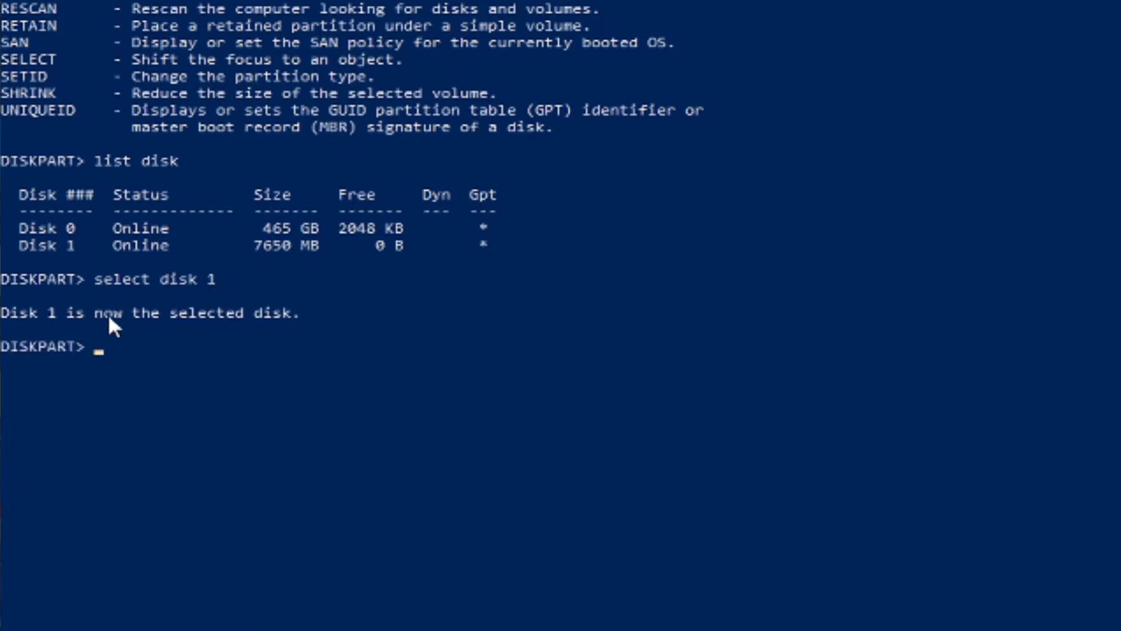
mouse_move(249, 433)
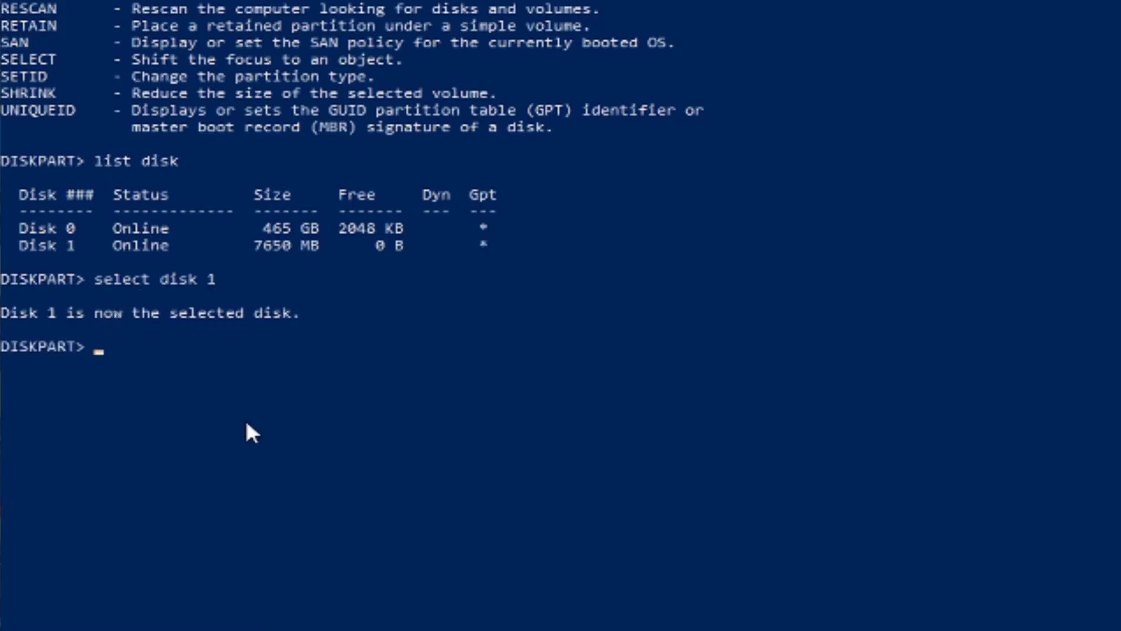
text(detail disk)
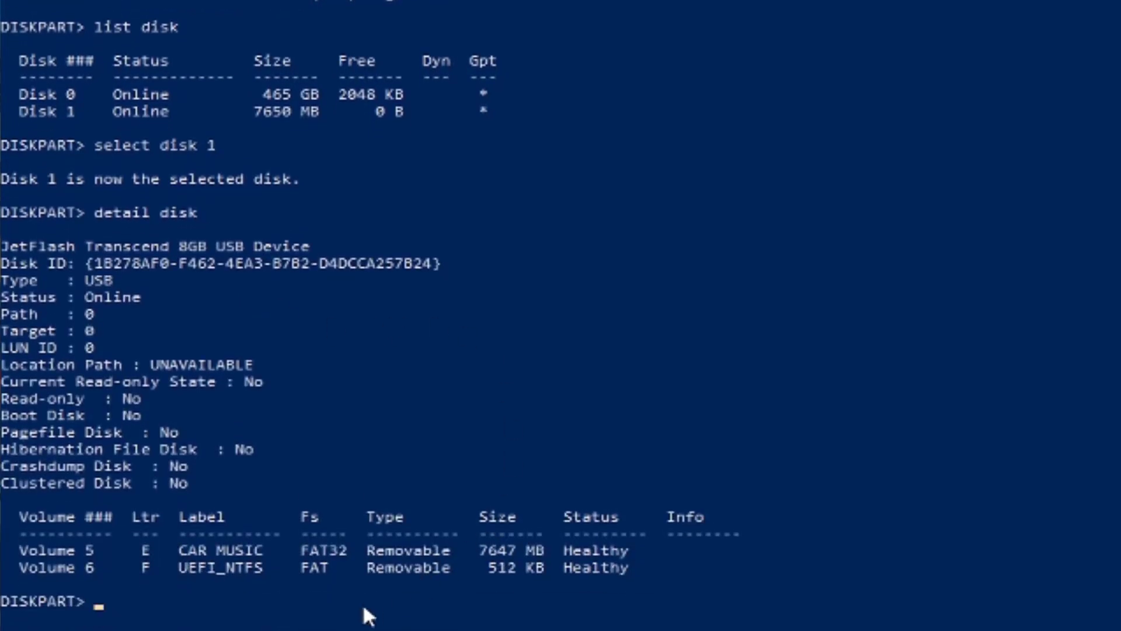
mouse_move(116, 564)
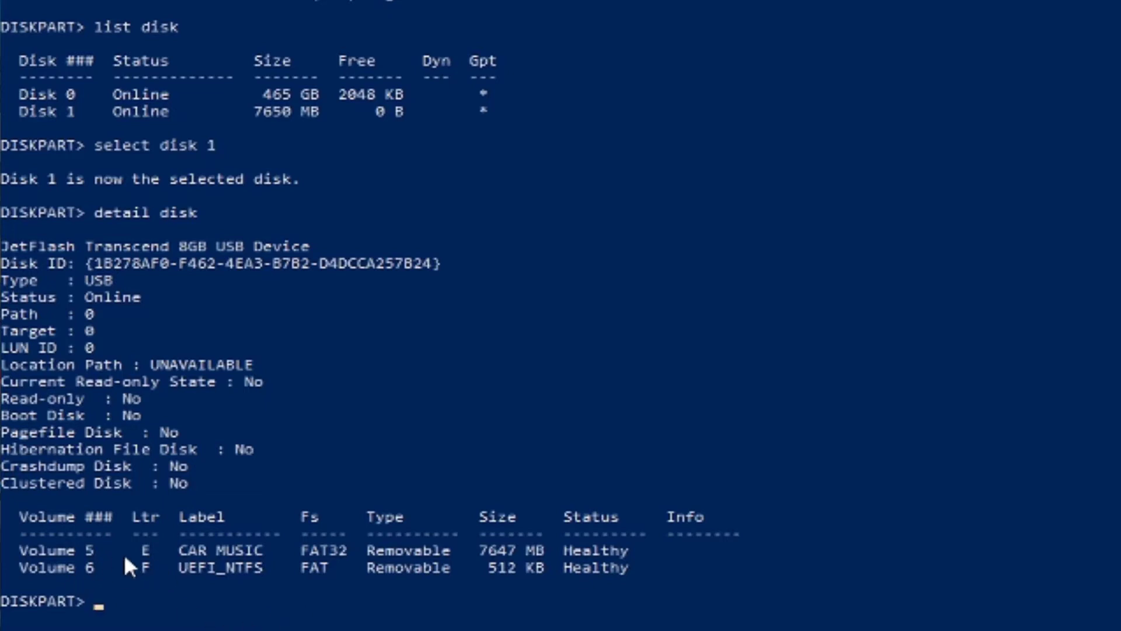
mouse_move(143, 568)
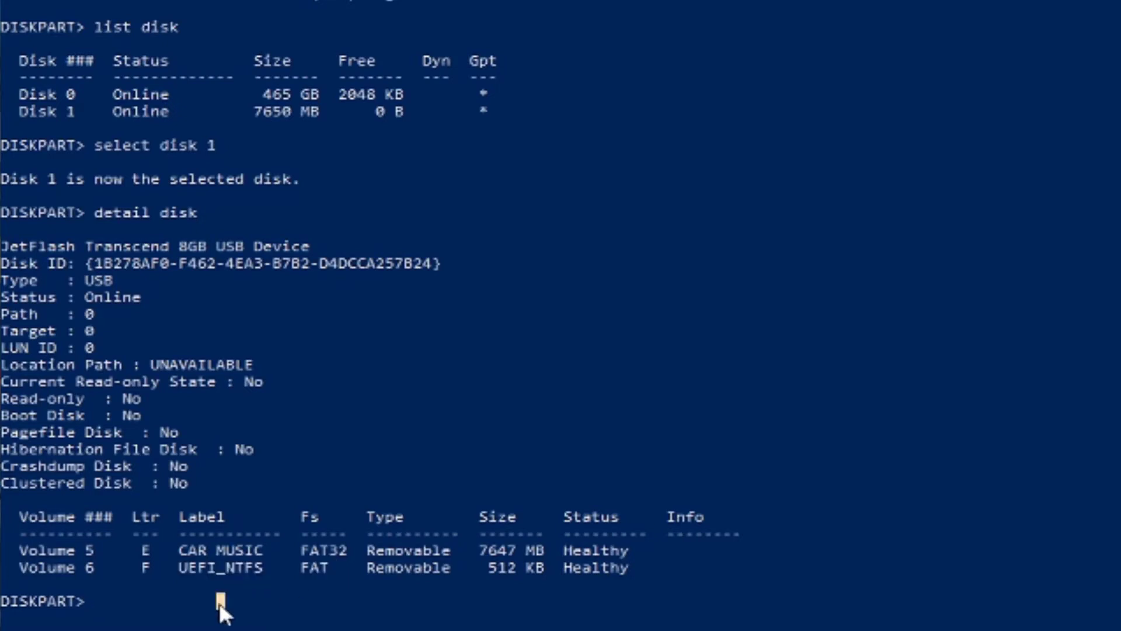
Clean Disk 1, erasing all its partitions
text(clean)
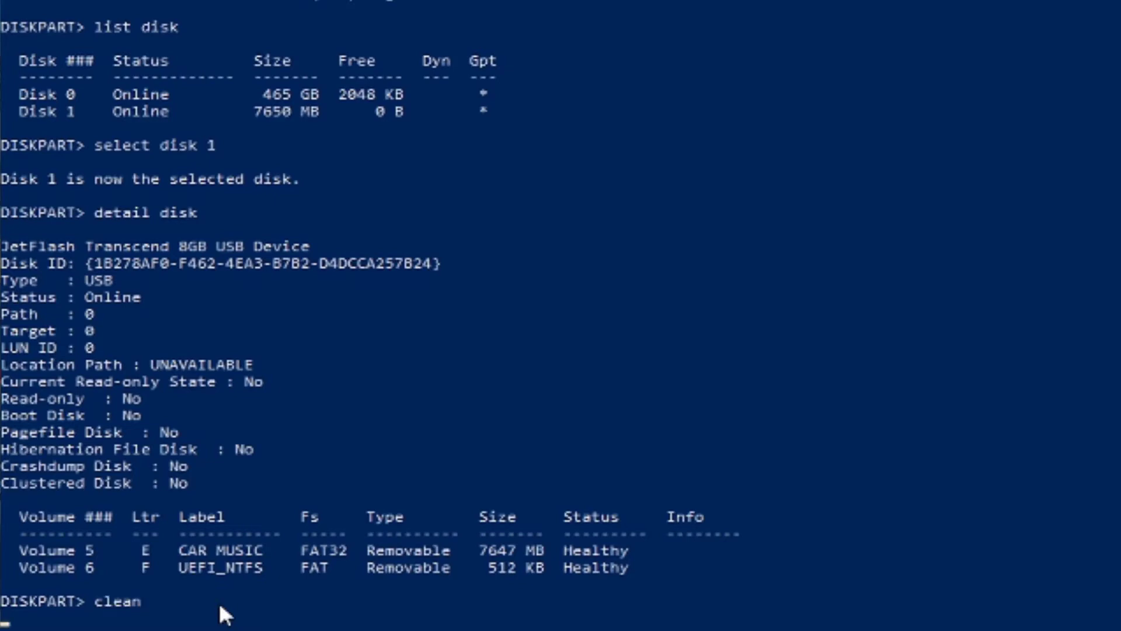
key(Enter)
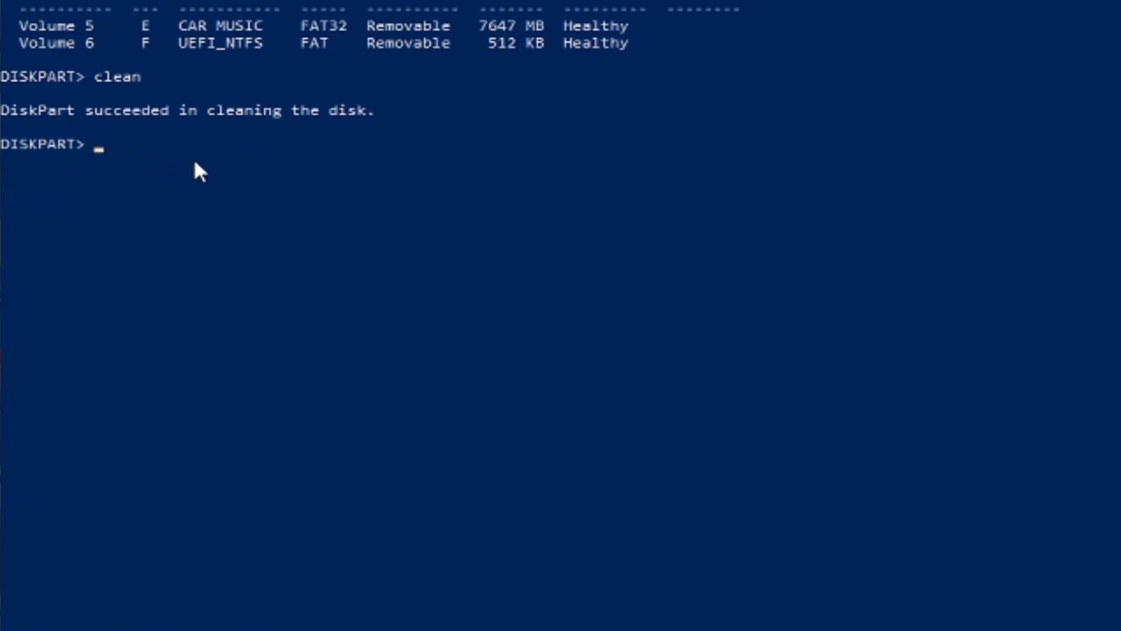
mouse_move(331, 150)
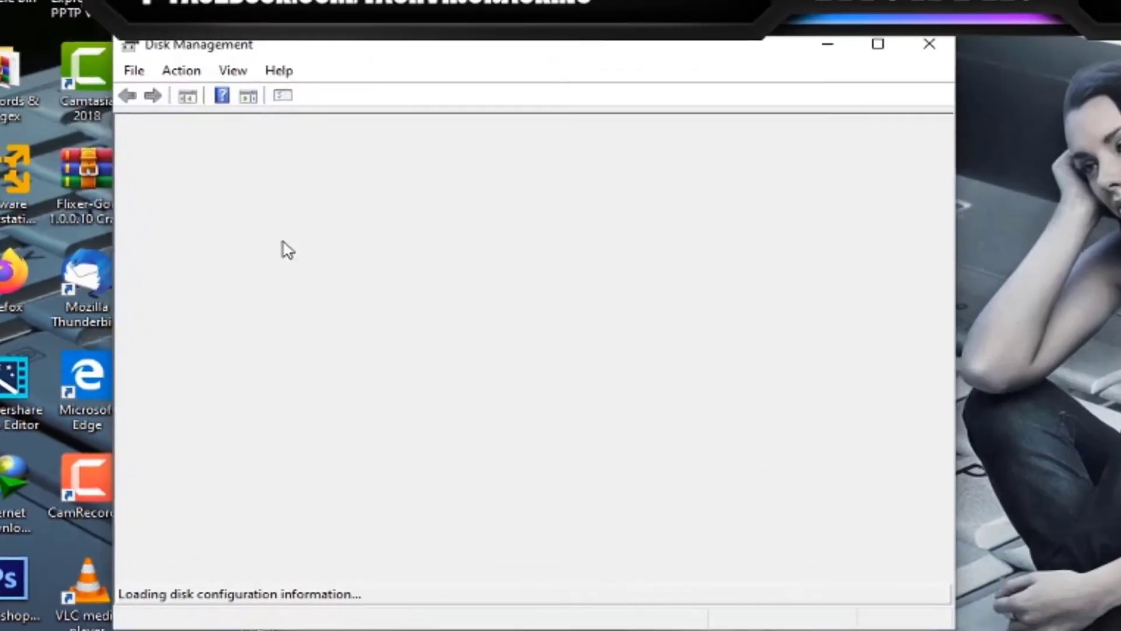
mouse_move(467, 530)
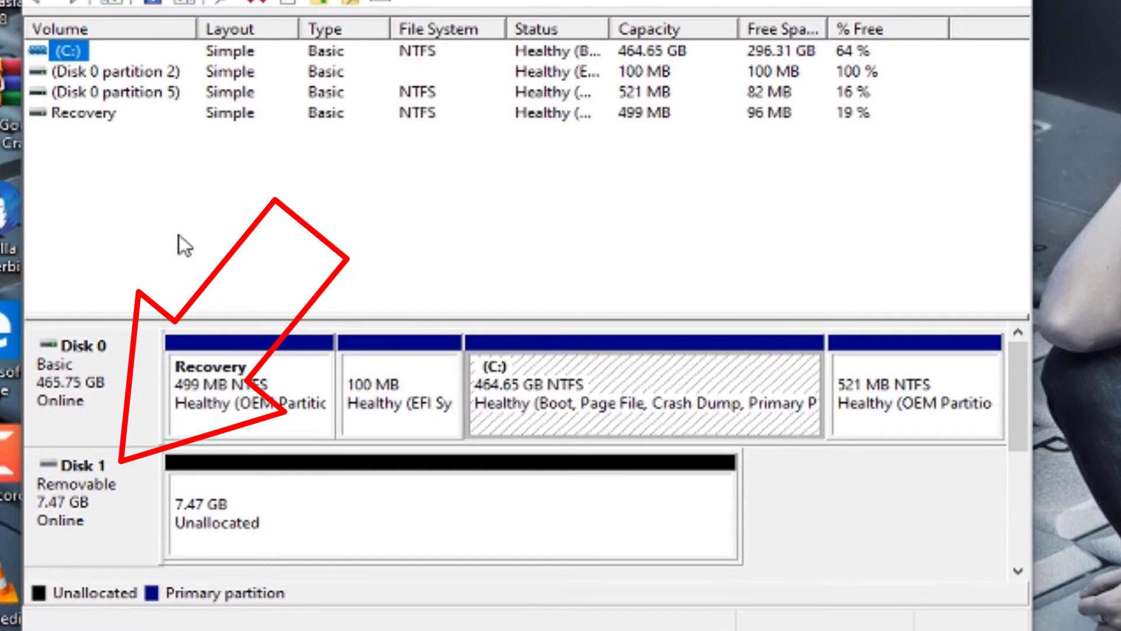
Start a New Simple Volume on Disk 1's unallocated space, keeping the full 7648 MB size
right_click(277, 422)
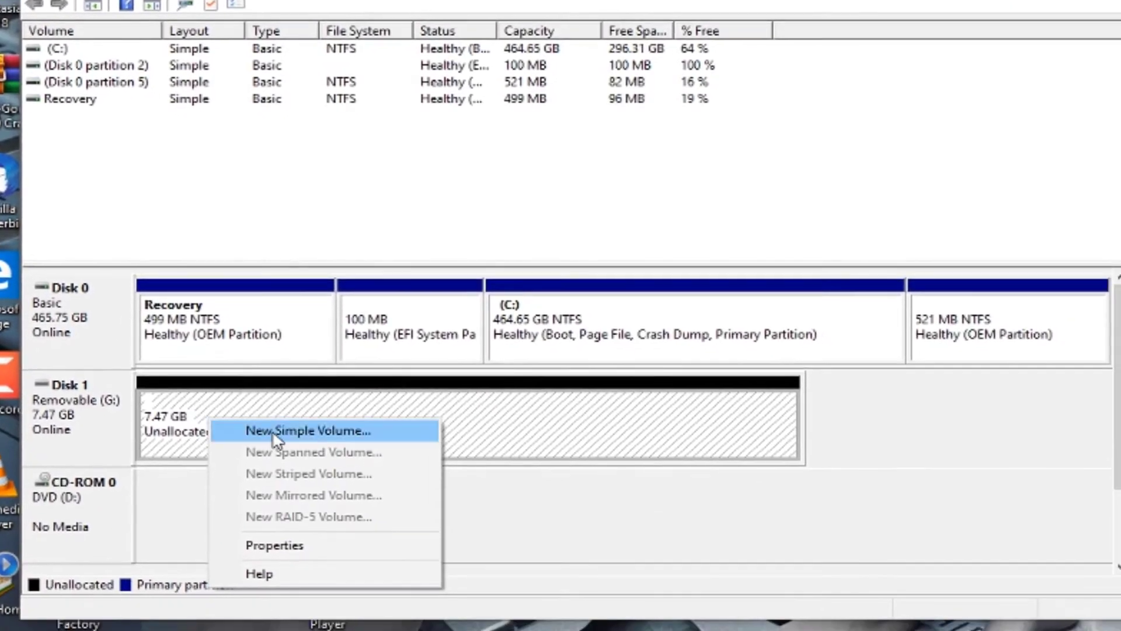
click(306, 430)
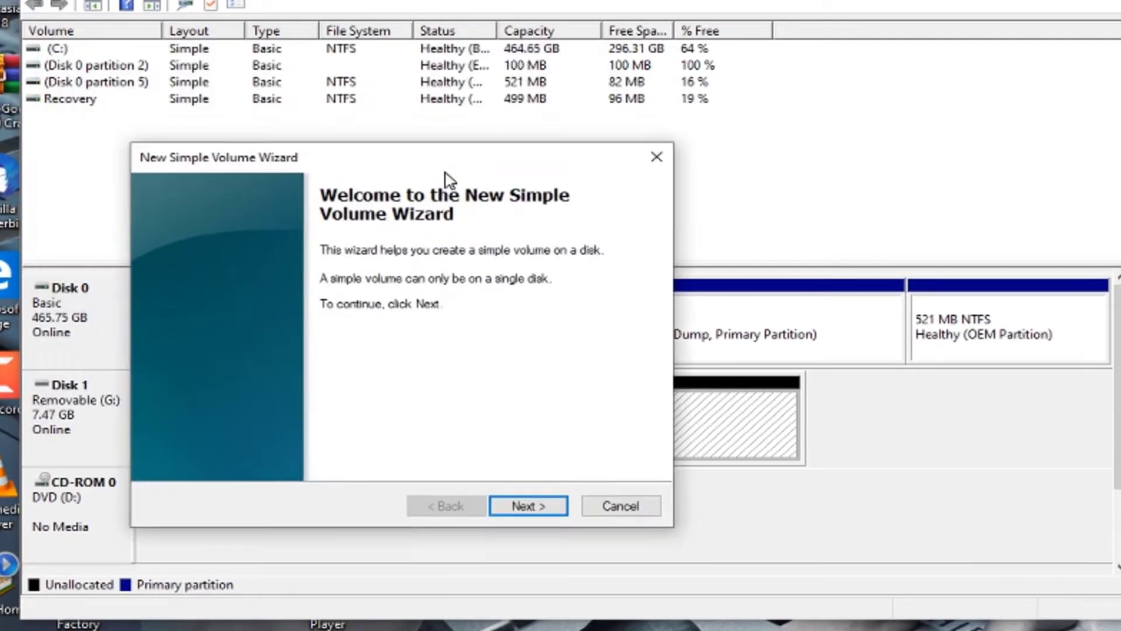
click(620, 505)
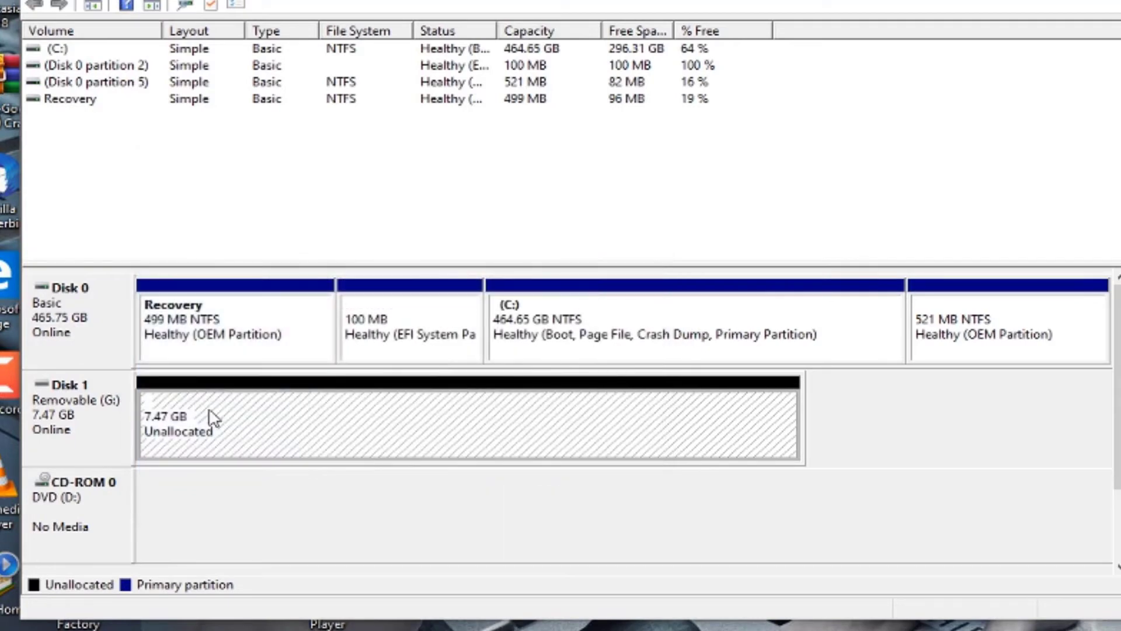
mouse_move(227, 419)
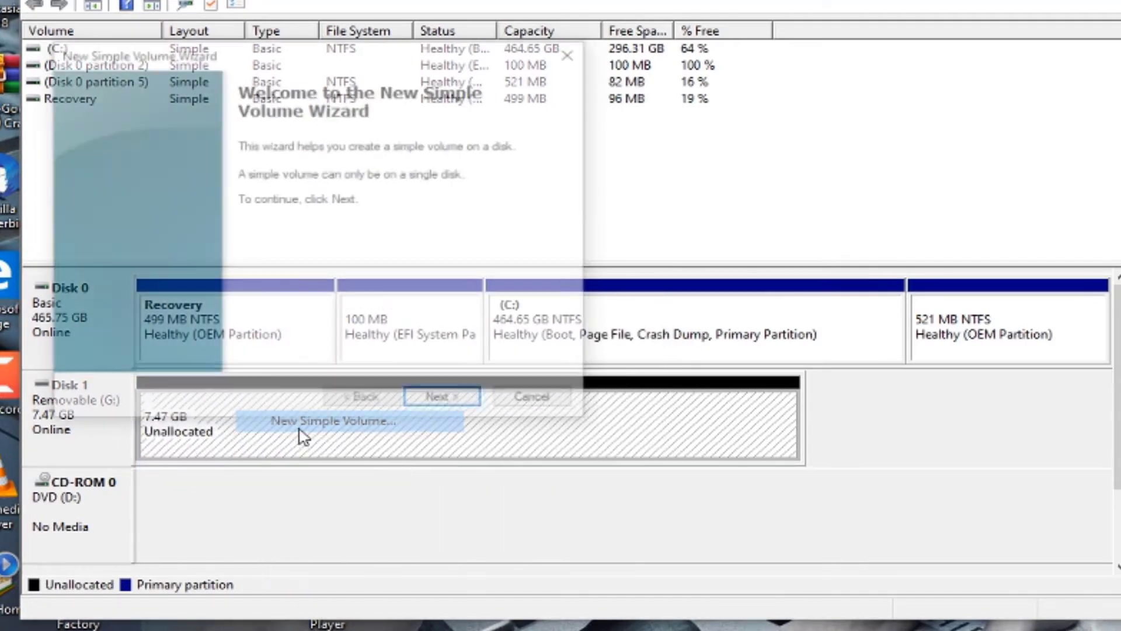
click(442, 396)
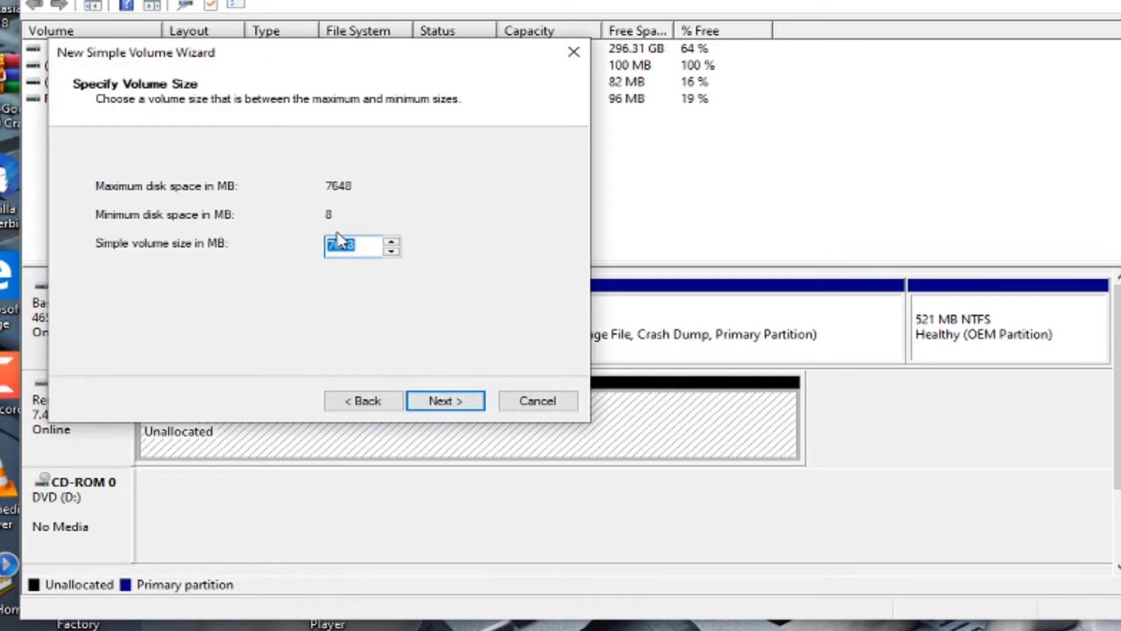
click(443, 399)
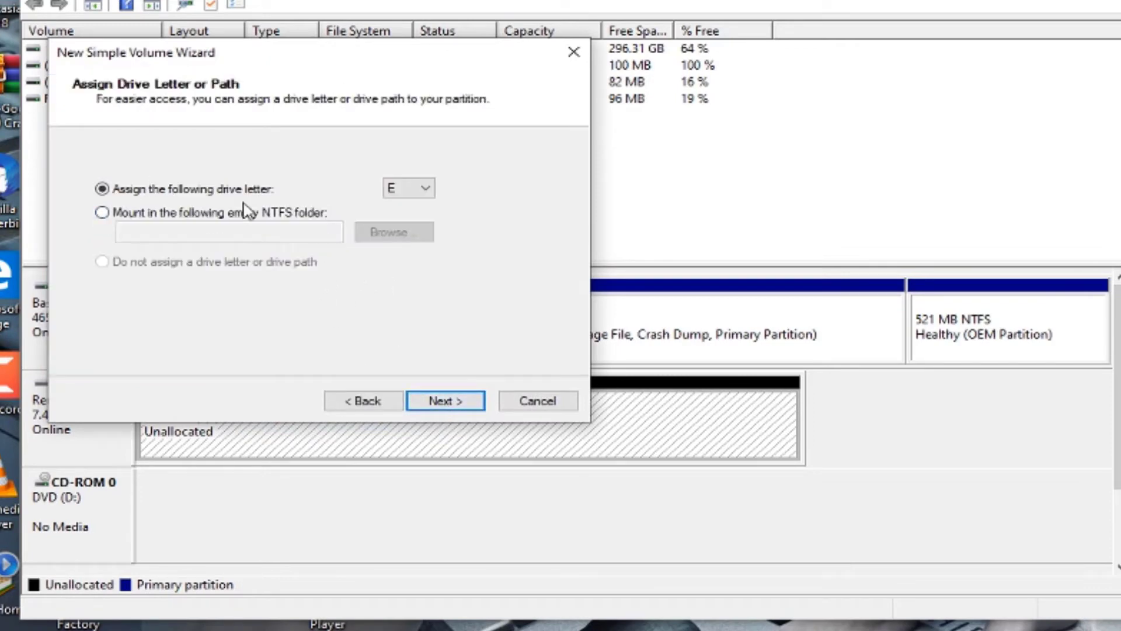
Assign drive letter A to the new volume and continue to formatting
click(422, 186)
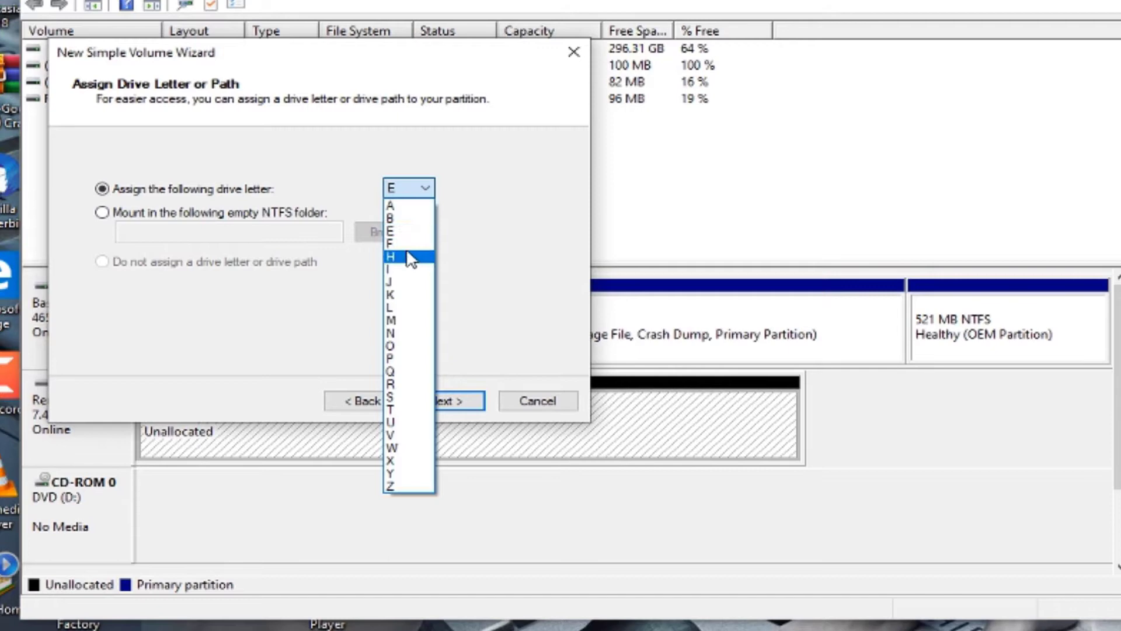
mouse_move(411, 245)
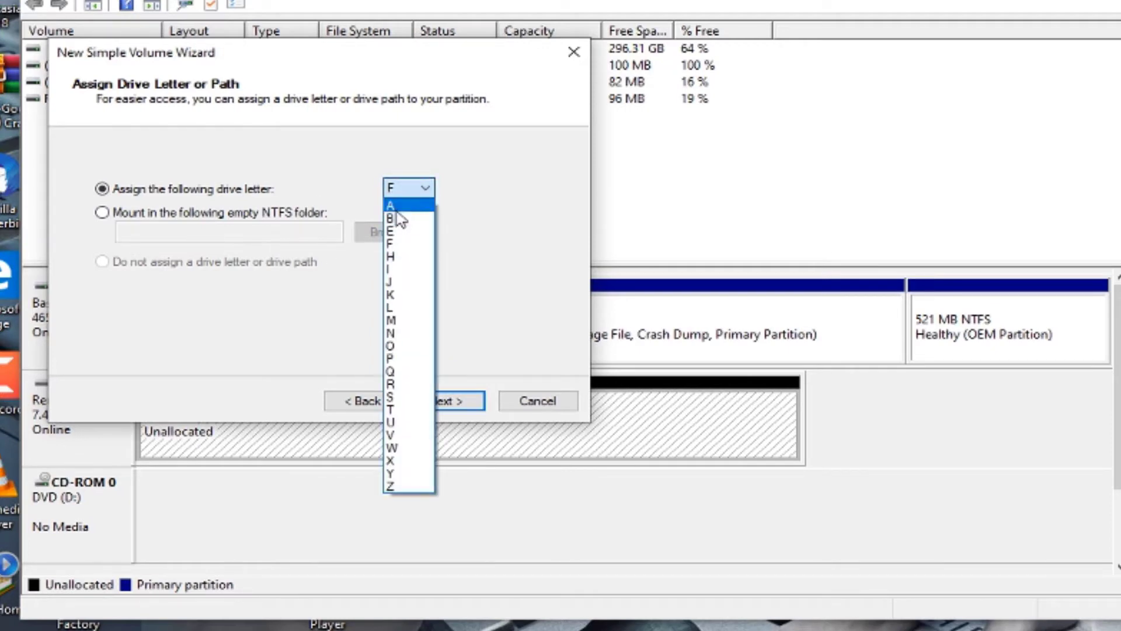
click(391, 208)
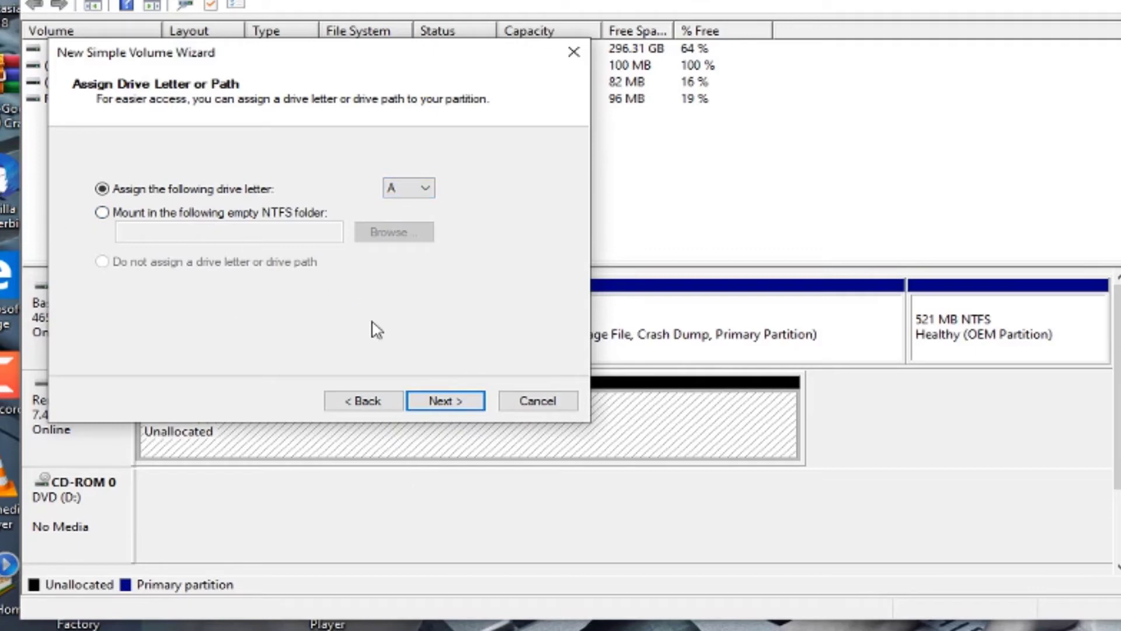
click(445, 401)
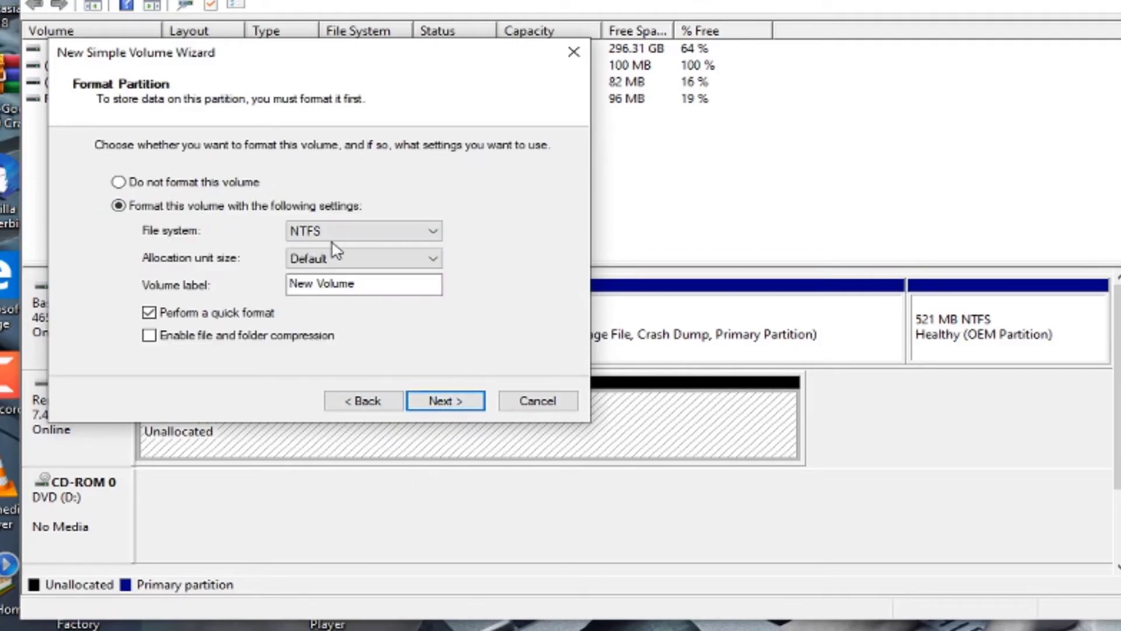
Choose FAT32 with volume label YASHVIR and quick format, reaching the summary
click(365, 230)
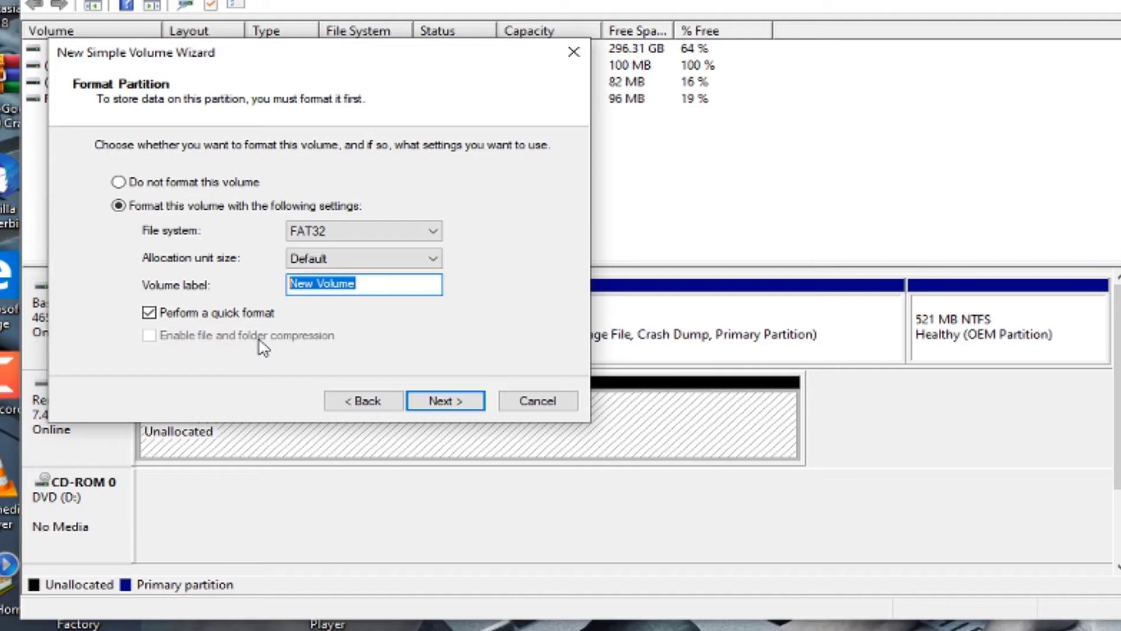
text(YASHV)
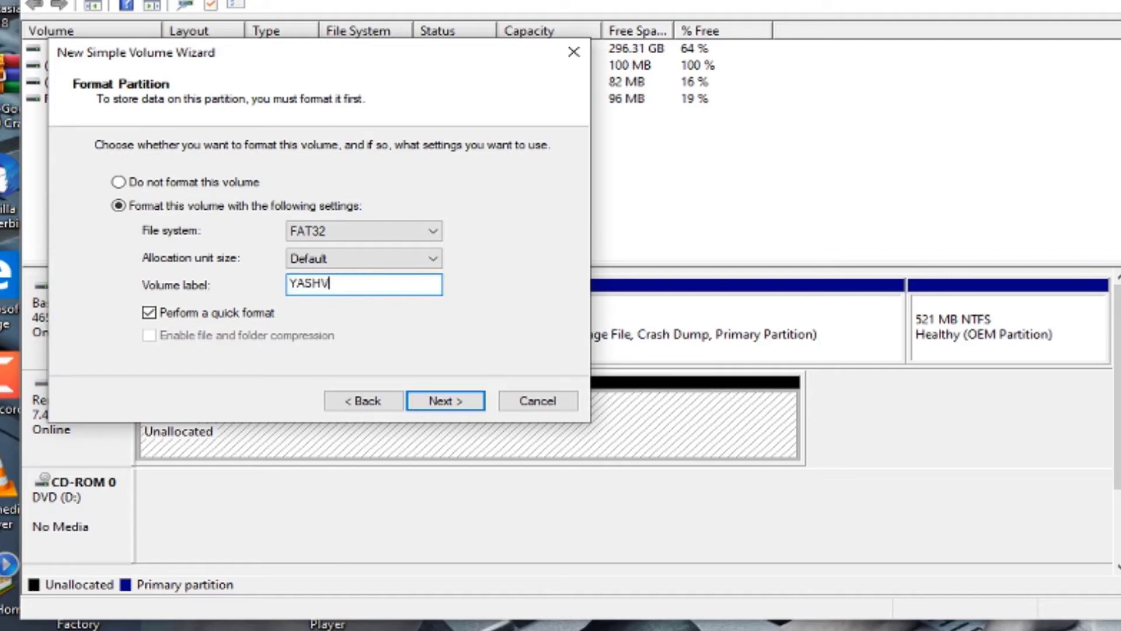
text(IR)
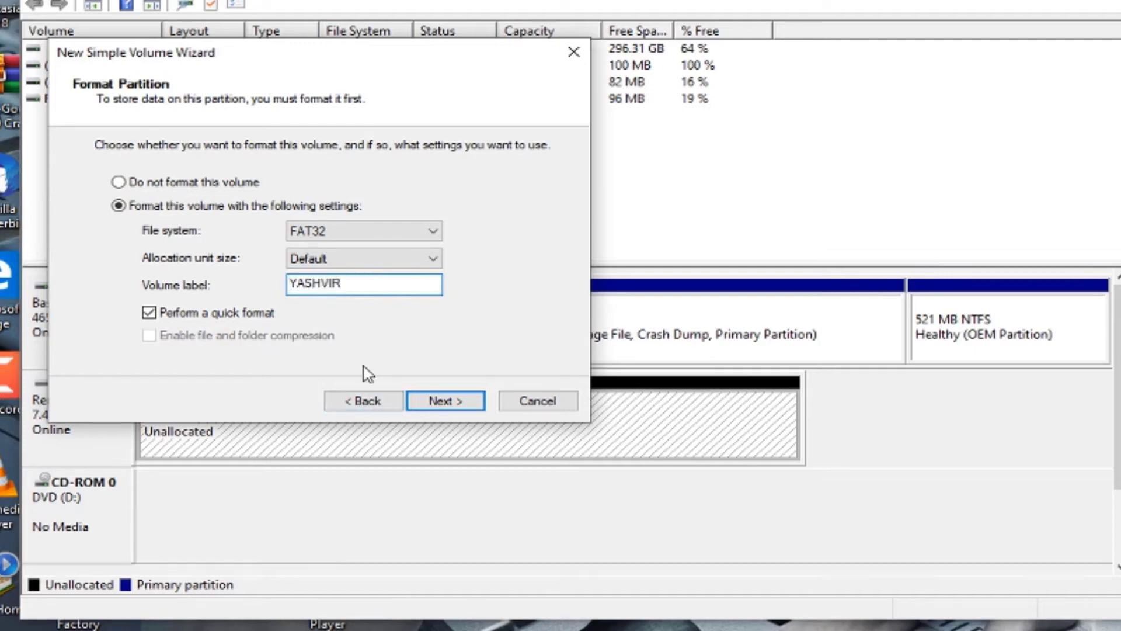
click(150, 312)
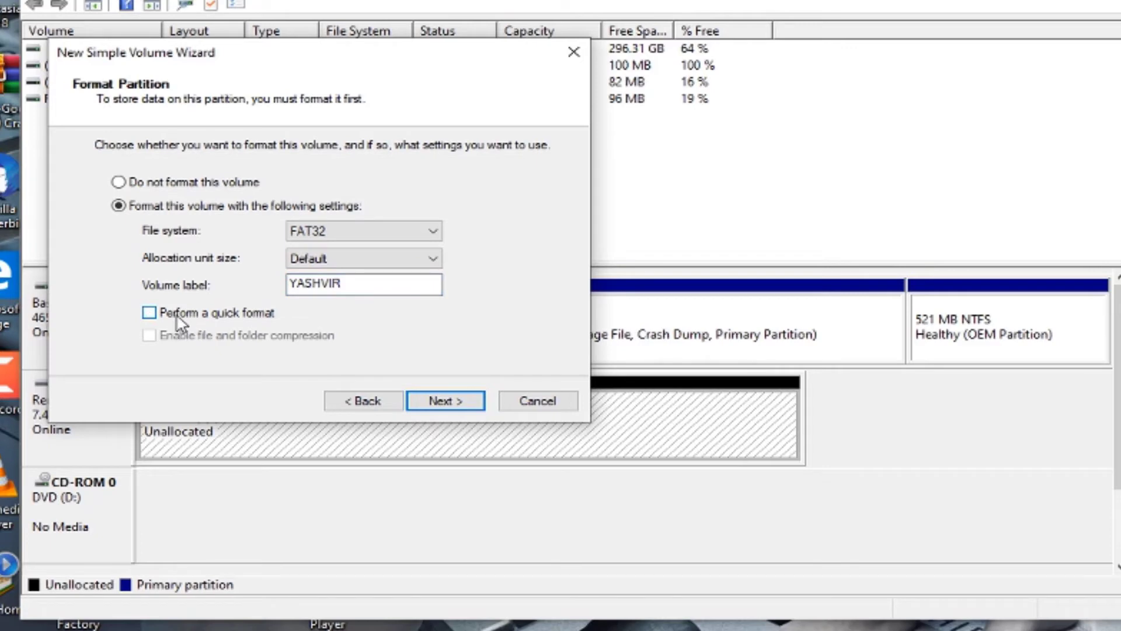
click(150, 313)
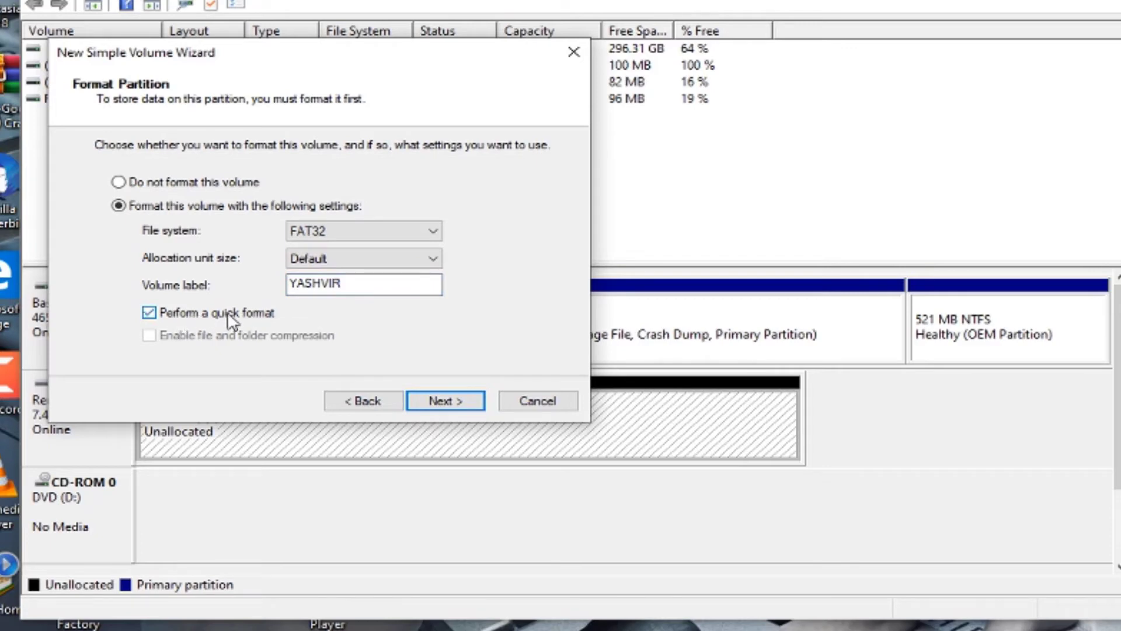
click(445, 400)
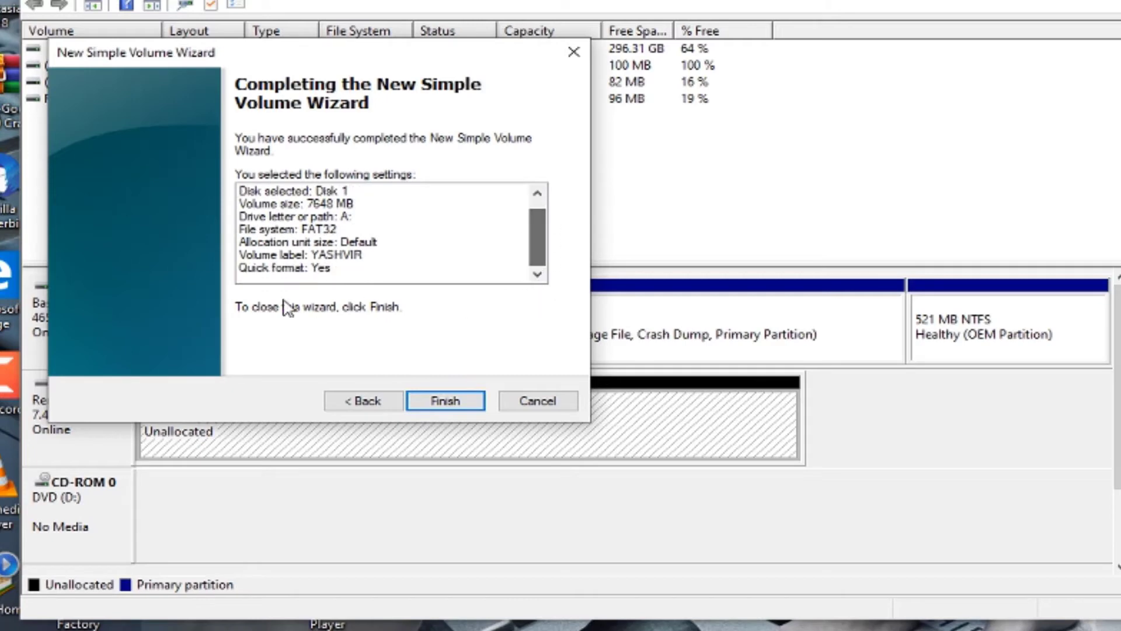
Finish the wizard to create and format the YASHVIR (A:) volume
click(445, 401)
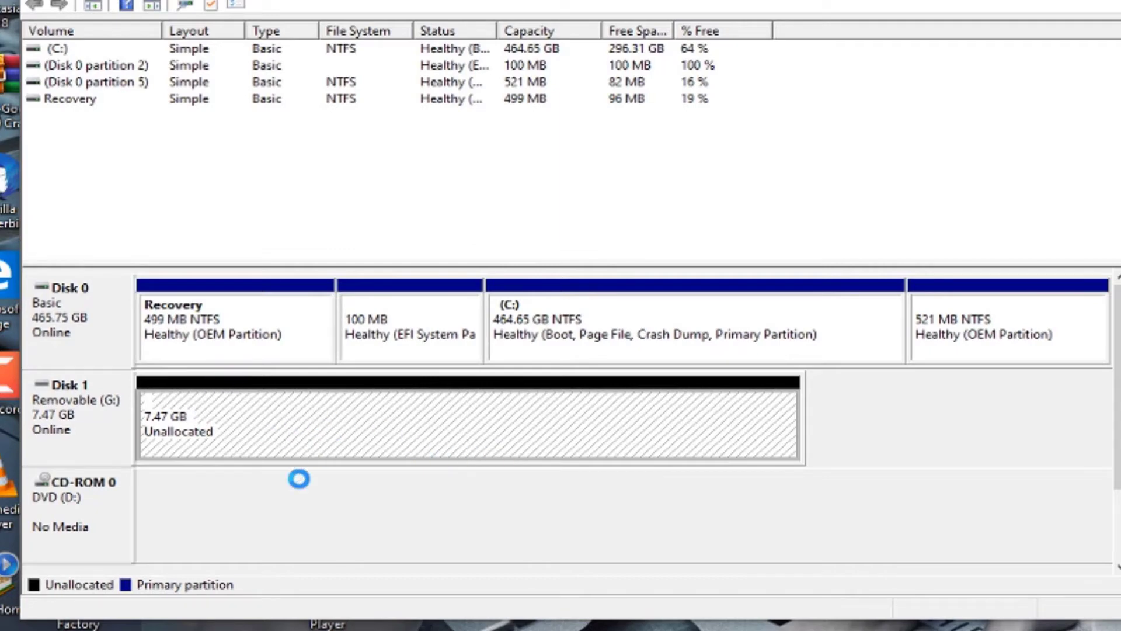
mouse_move(329, 430)
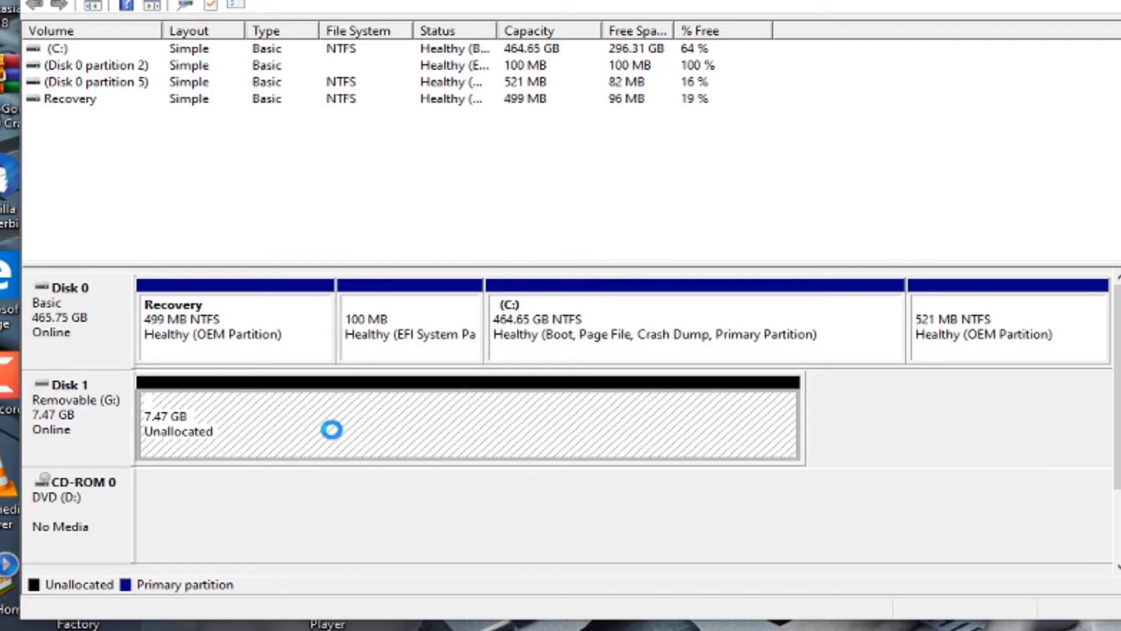
mouse_move(170, 434)
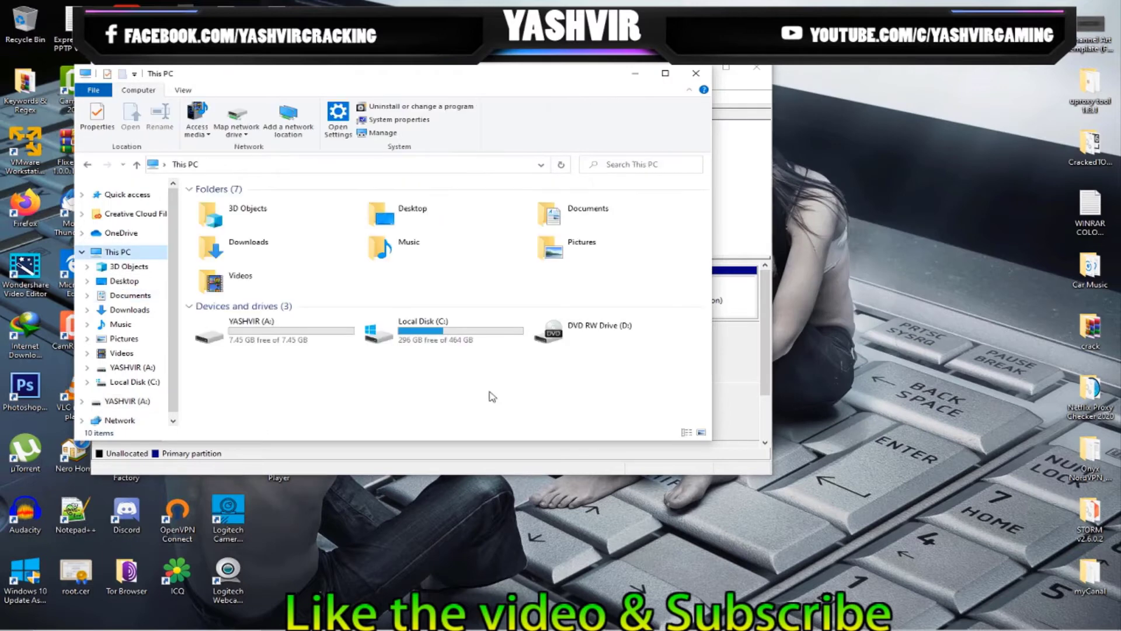
View the properties of YASHVIR (A:), confirming an empty 7.45 GB FAT32 drive
click(254, 331)
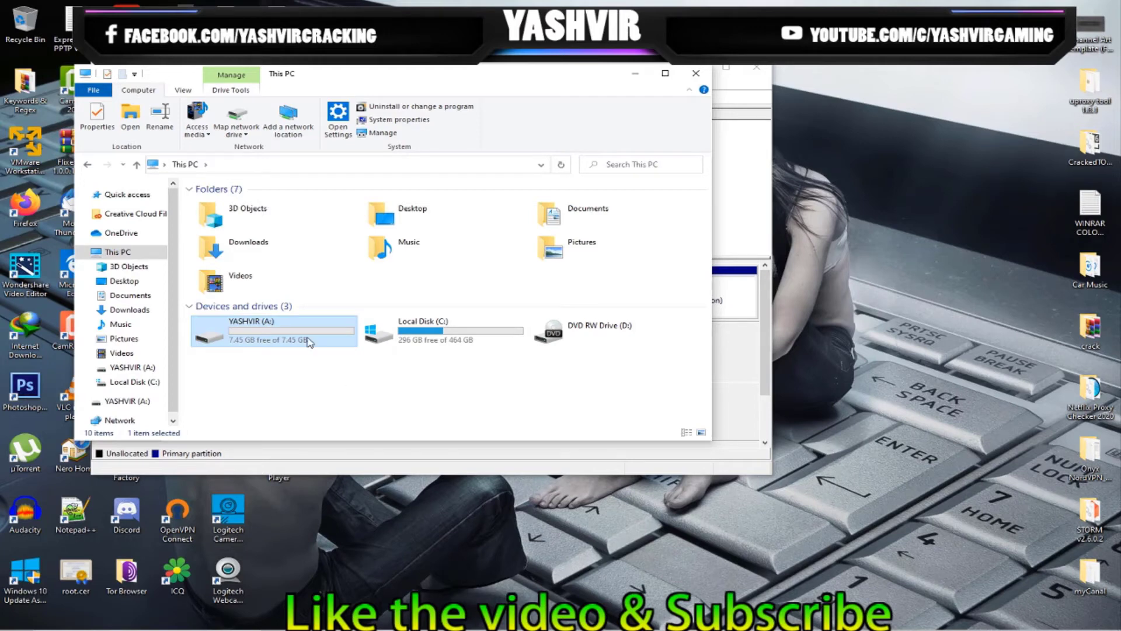
mouse_move(289, 348)
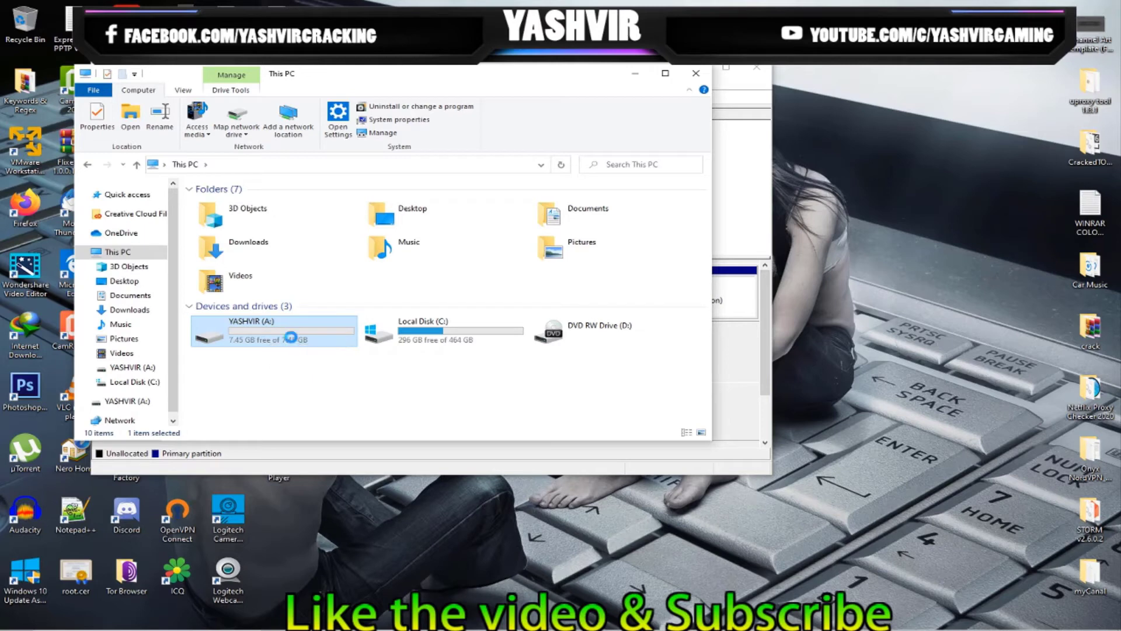
right_click(274, 332)
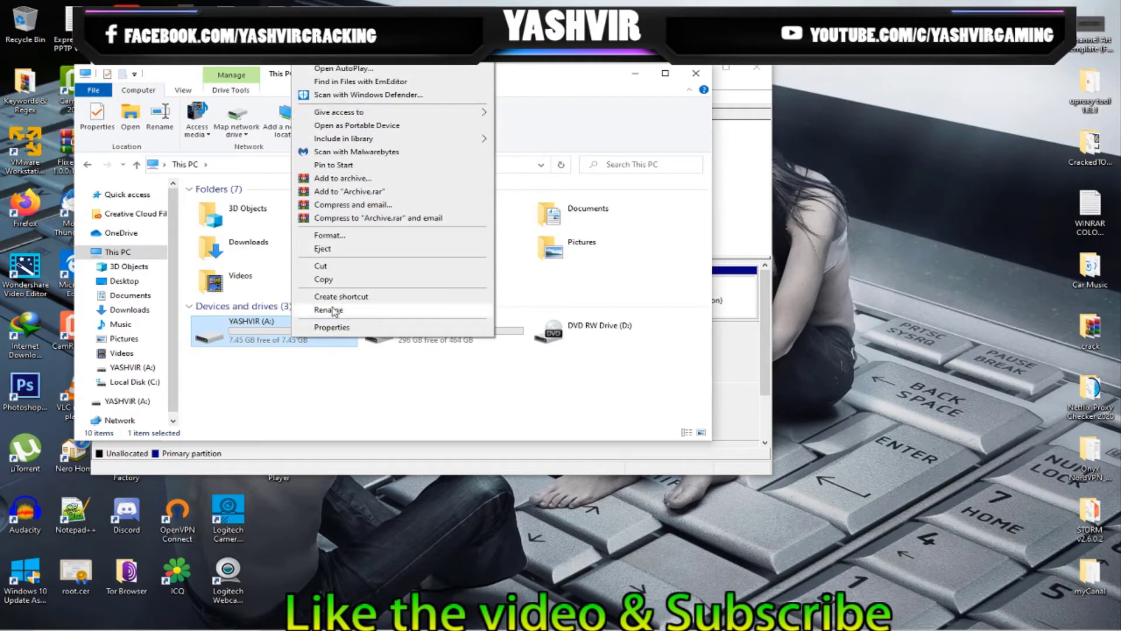
click(331, 327)
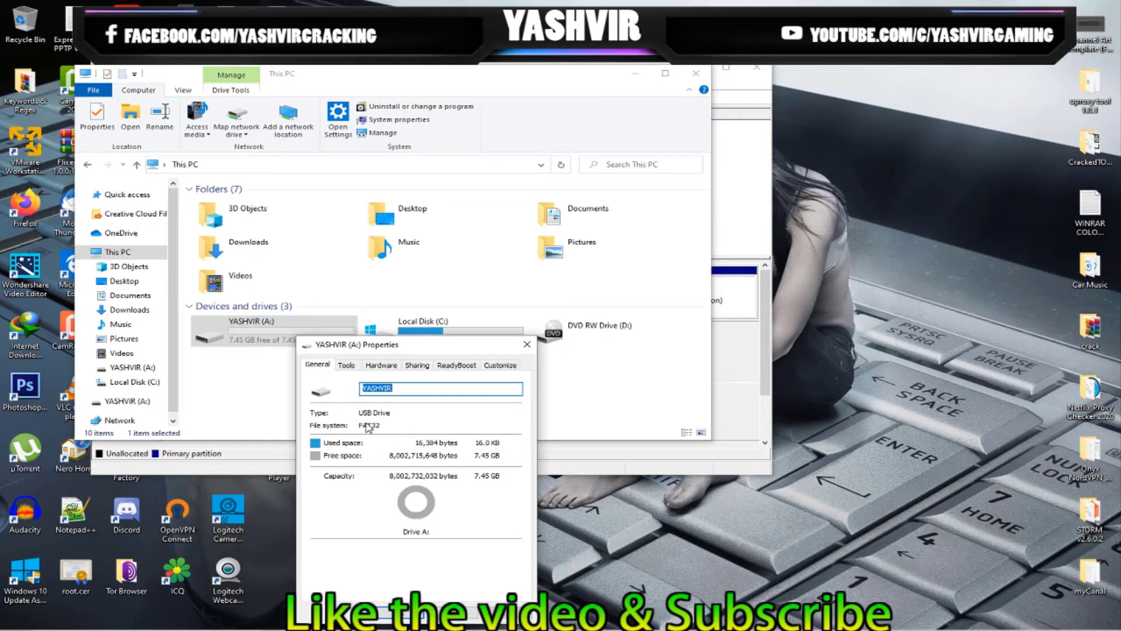
click(527, 344)
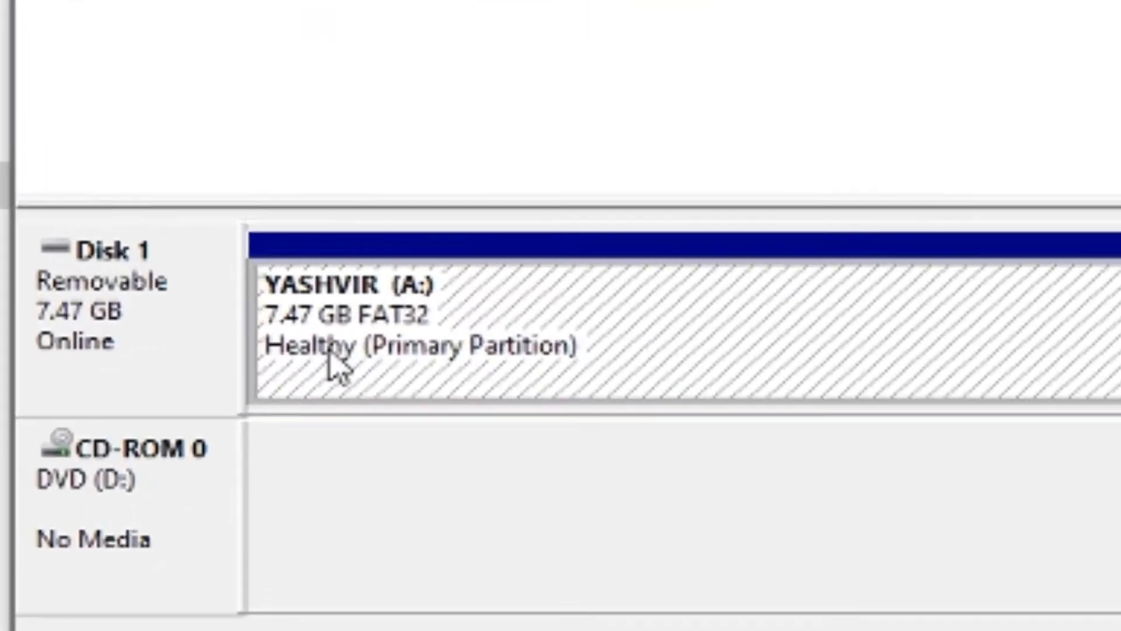
mouse_move(399, 386)
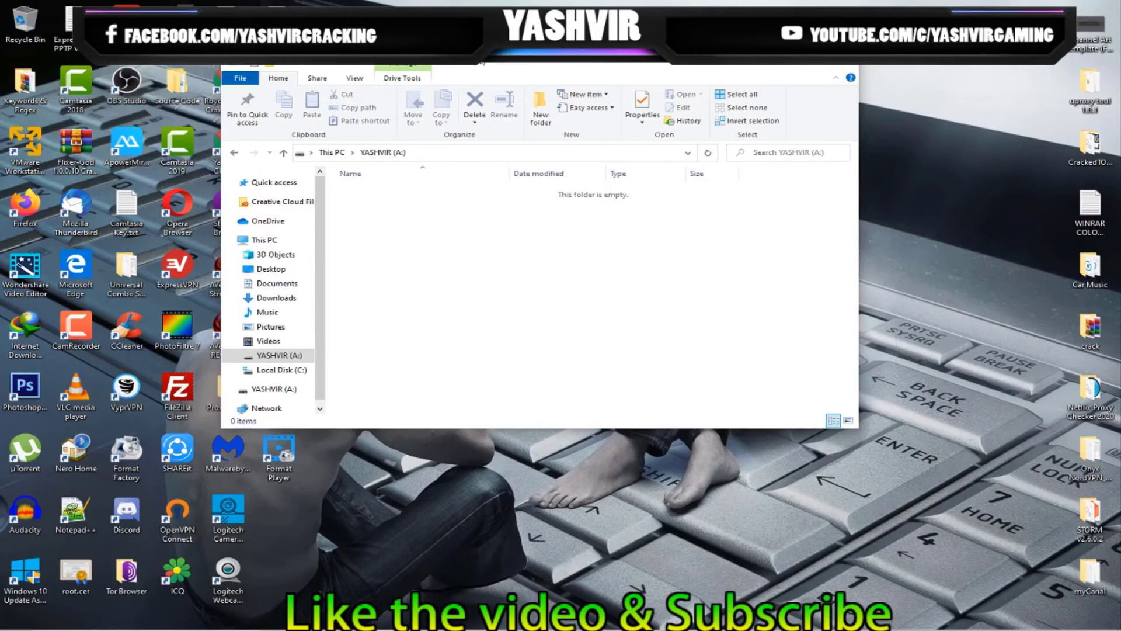
mouse_move(637, 334)
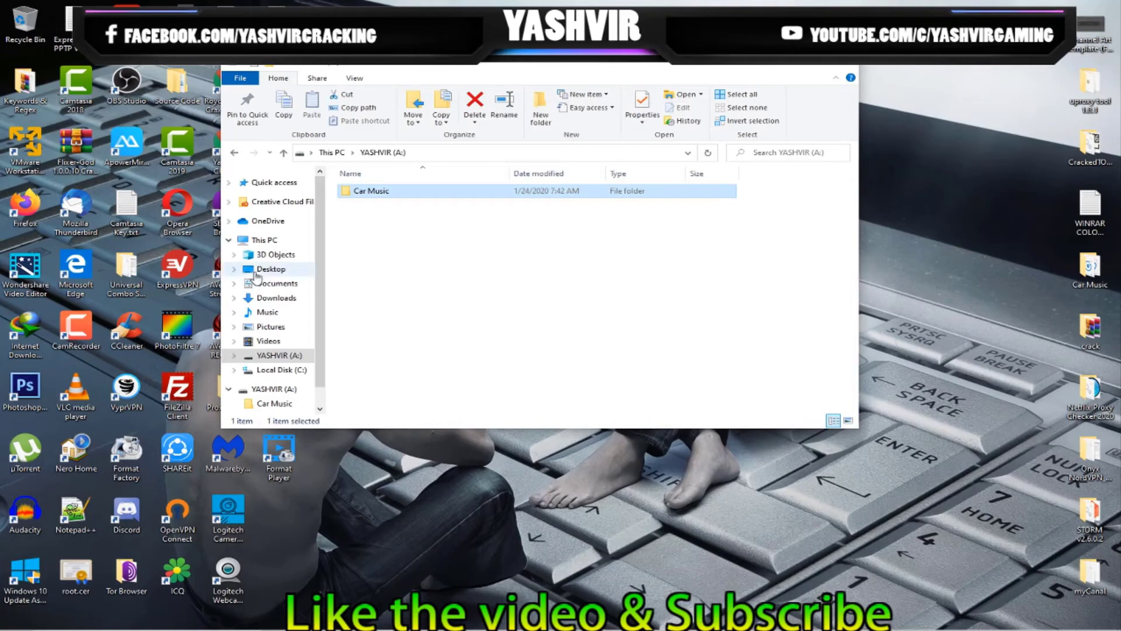
mouse_move(377, 194)
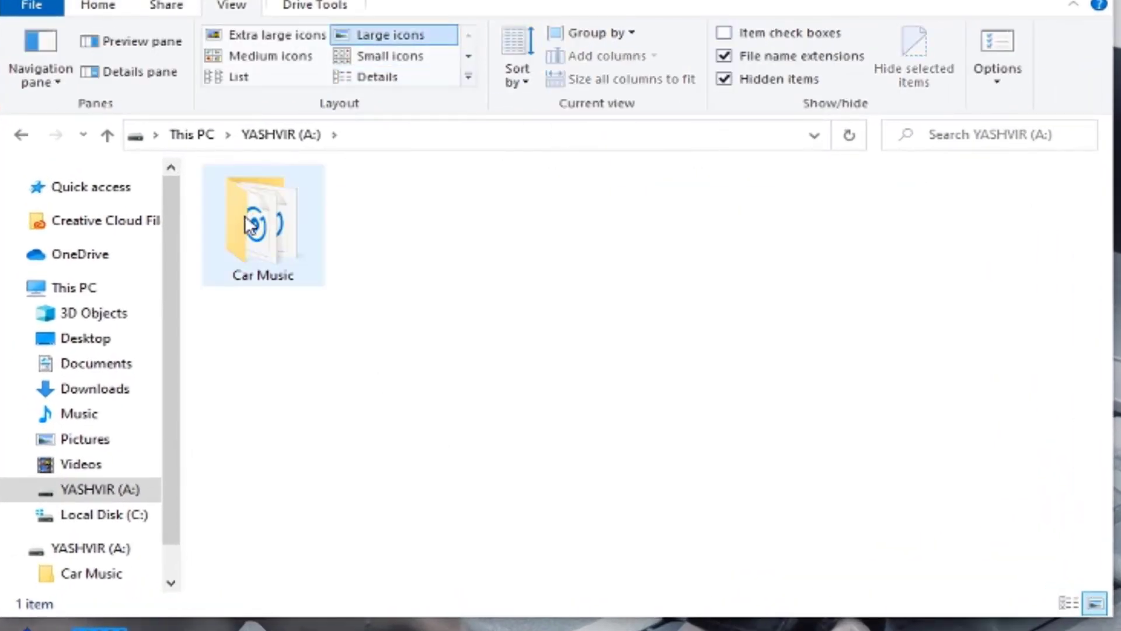
Rename the Car Music folder to Music and open it to show its 52 MP3 files
click(262, 223)
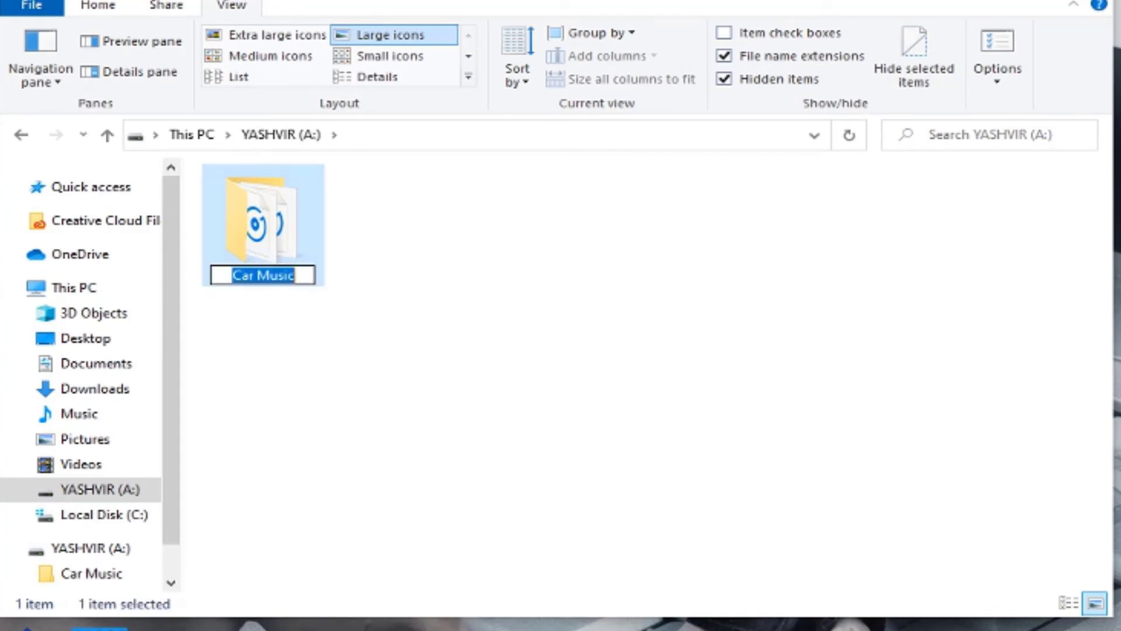
text(Music)
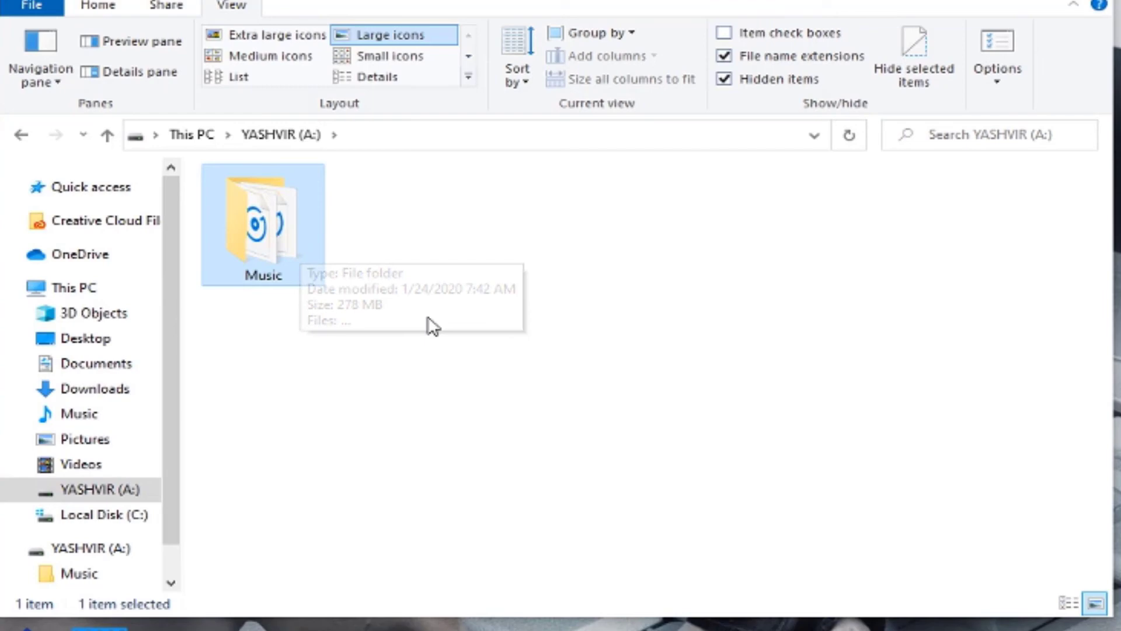
mouse_move(282, 250)
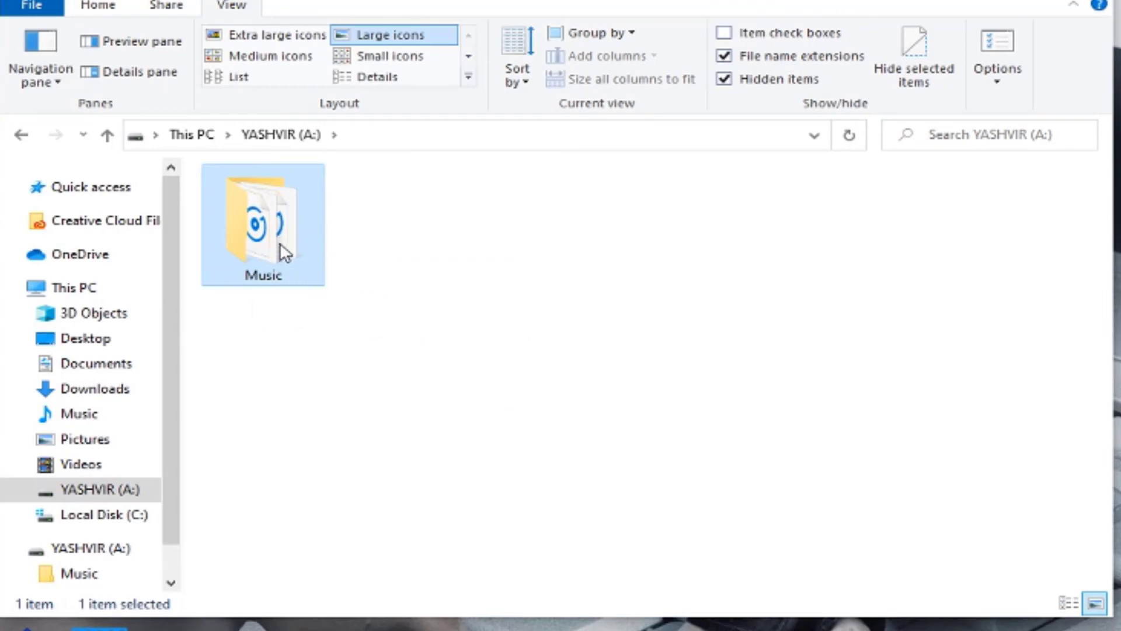
mouse_move(272, 253)
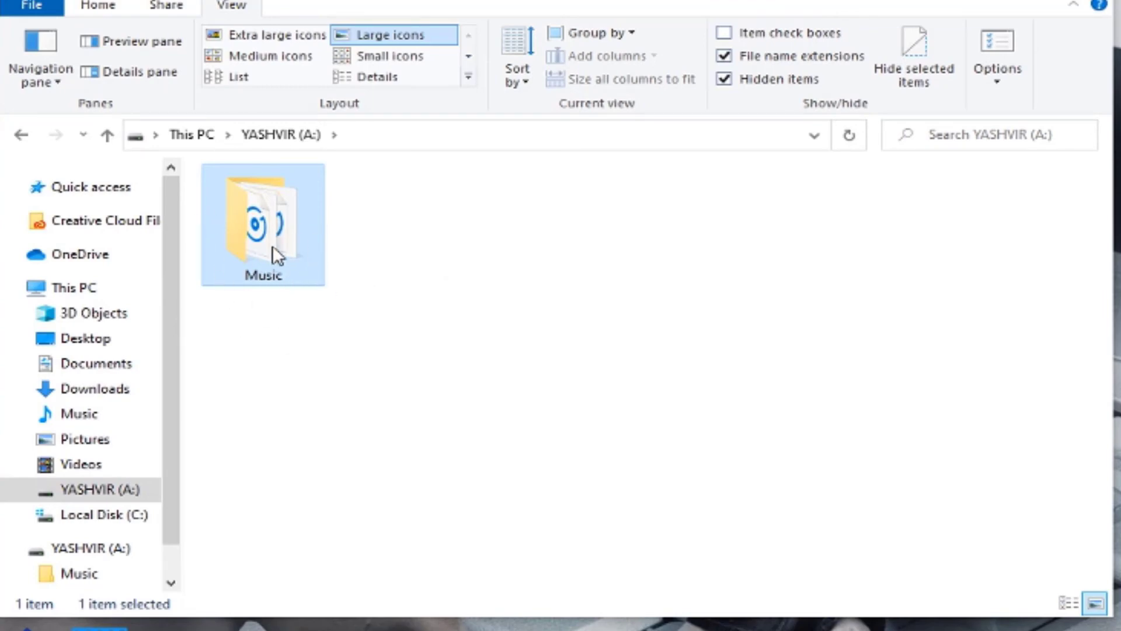
double_click(263, 223)
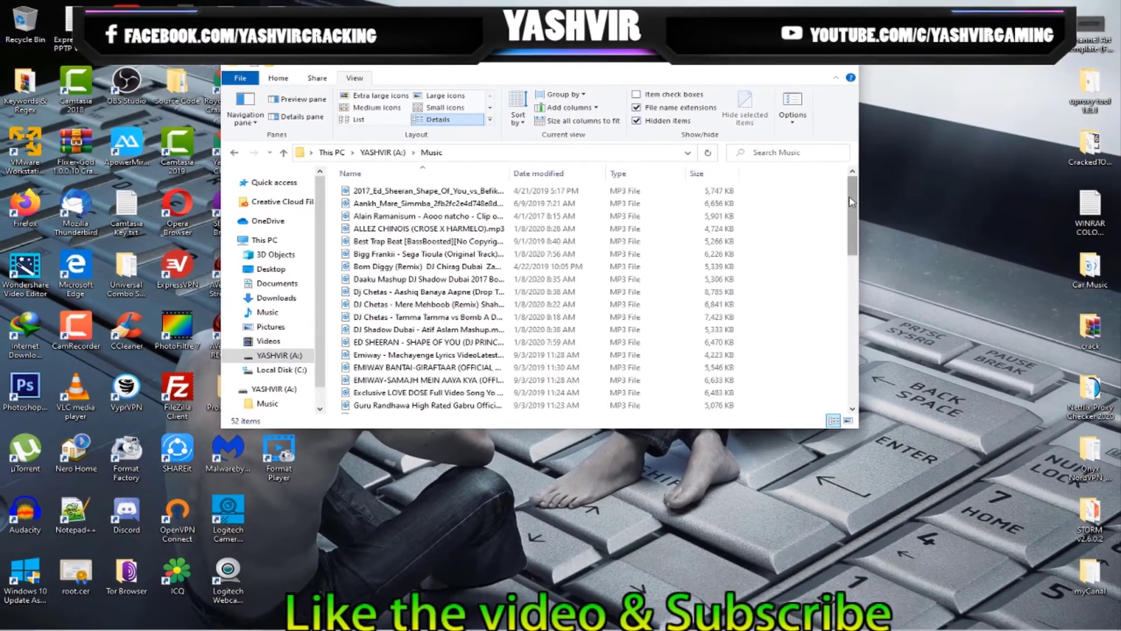